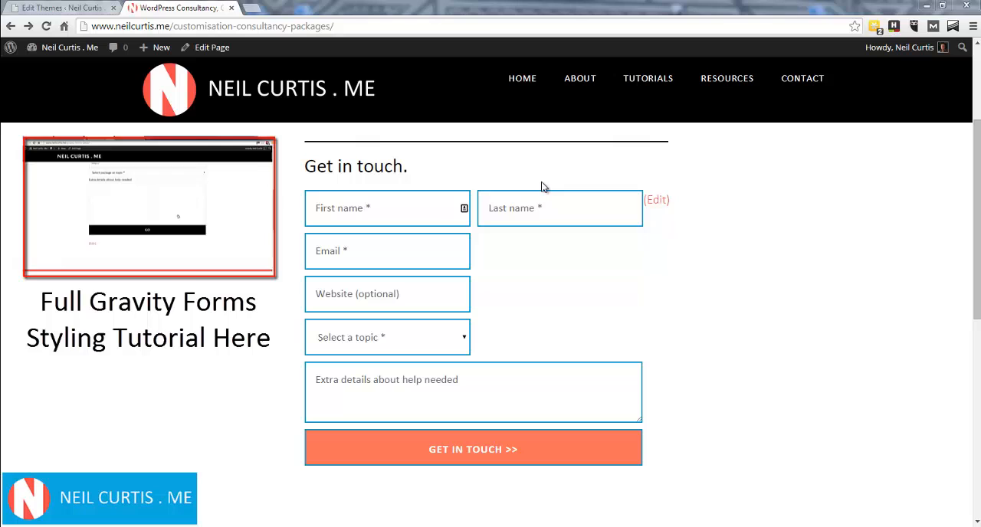
Edit the page and review the consultantholder div, Get in touch h2 and gravityform shortcode in the Text view.
click(386, 338)
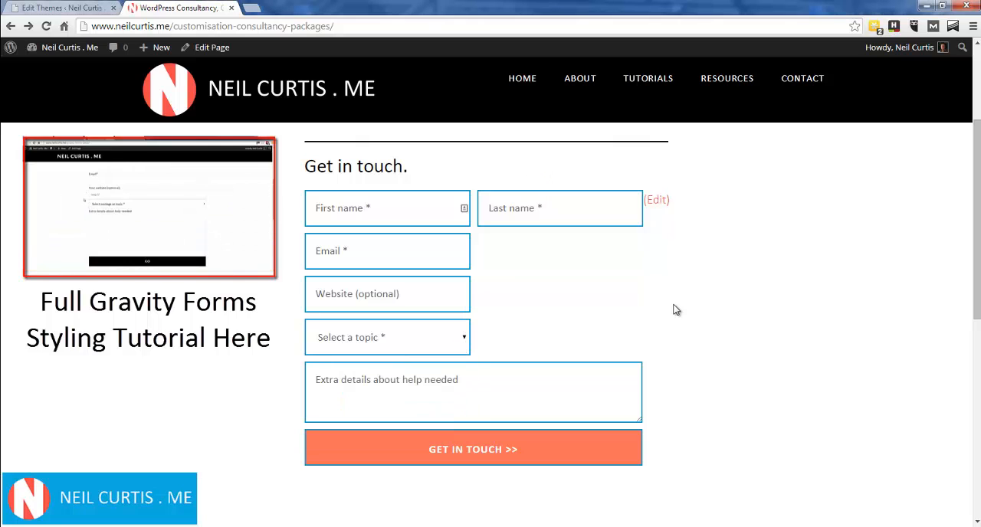
mouse_move(692, 472)
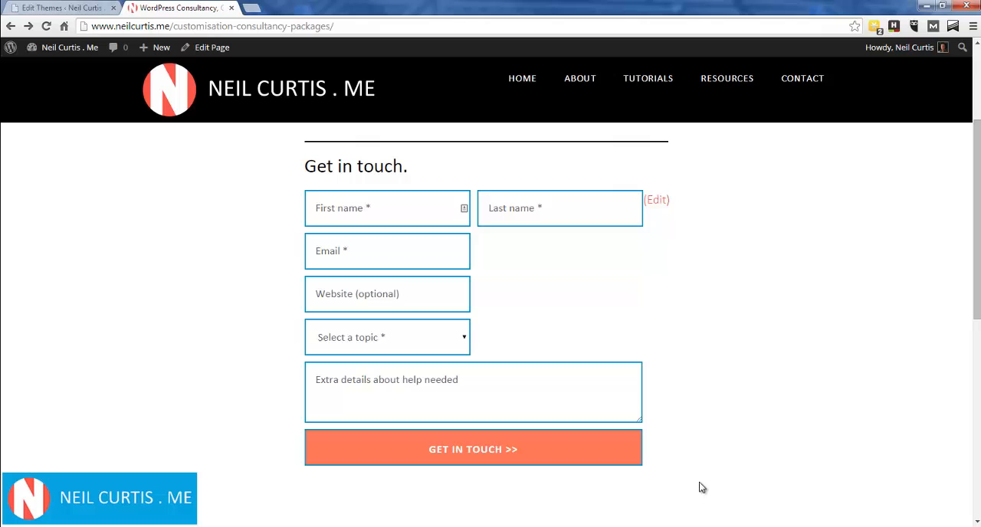
mouse_move(742, 254)
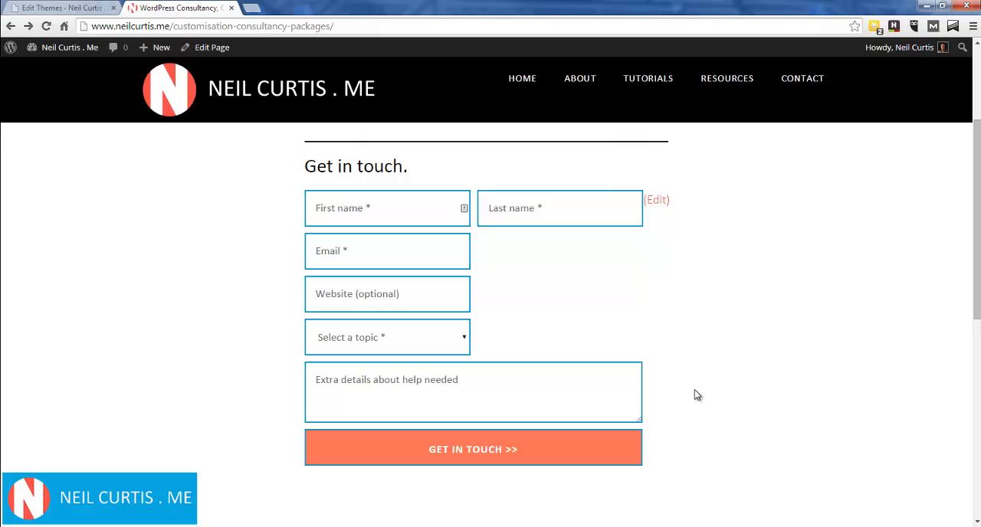
mouse_move(259, 356)
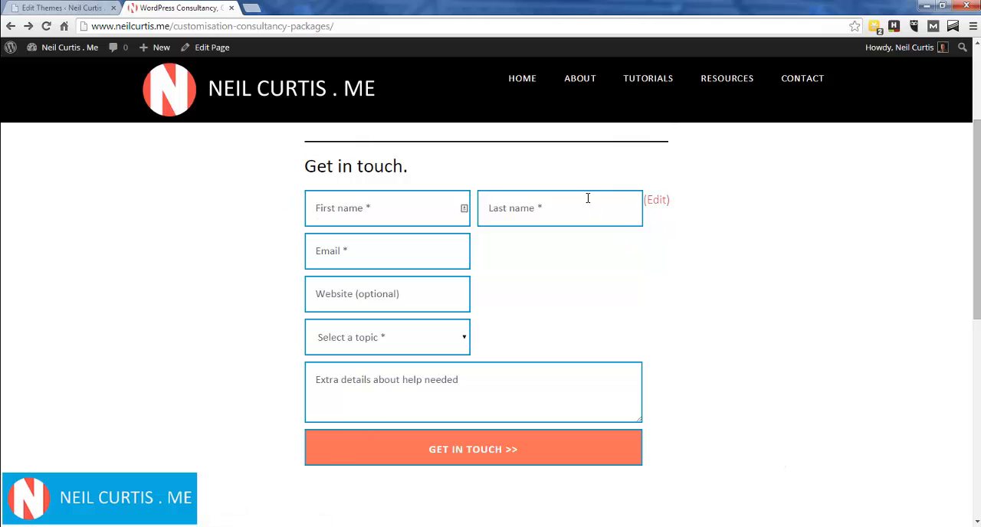
mouse_move(558, 308)
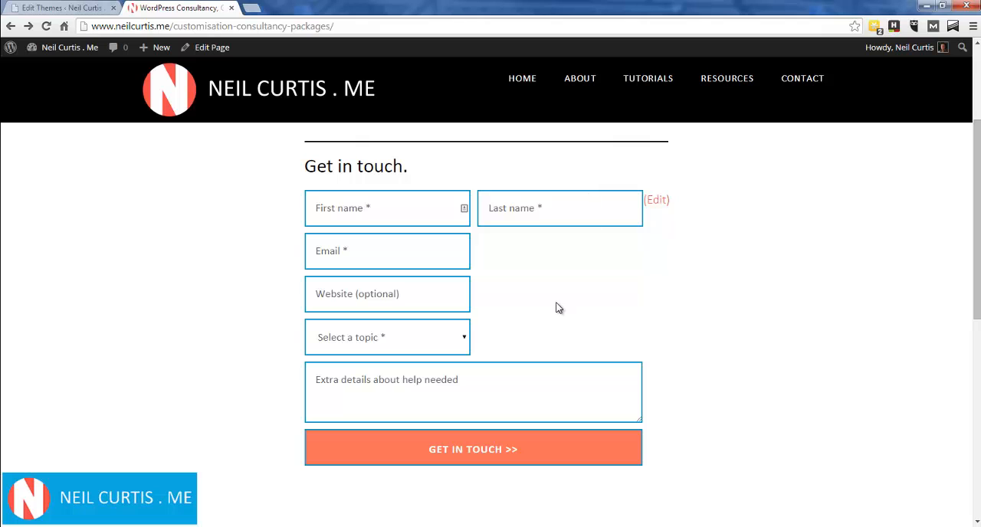
mouse_move(300, 156)
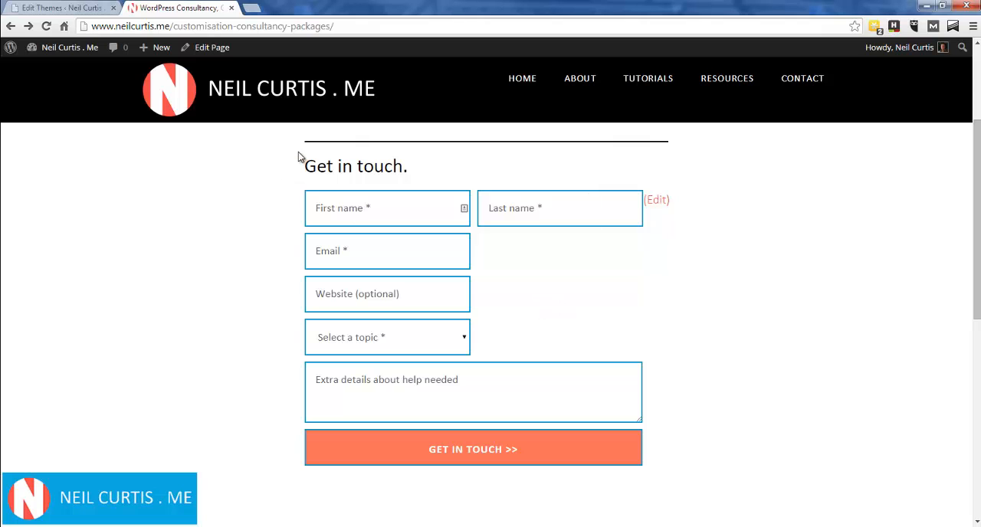
mouse_move(263, 198)
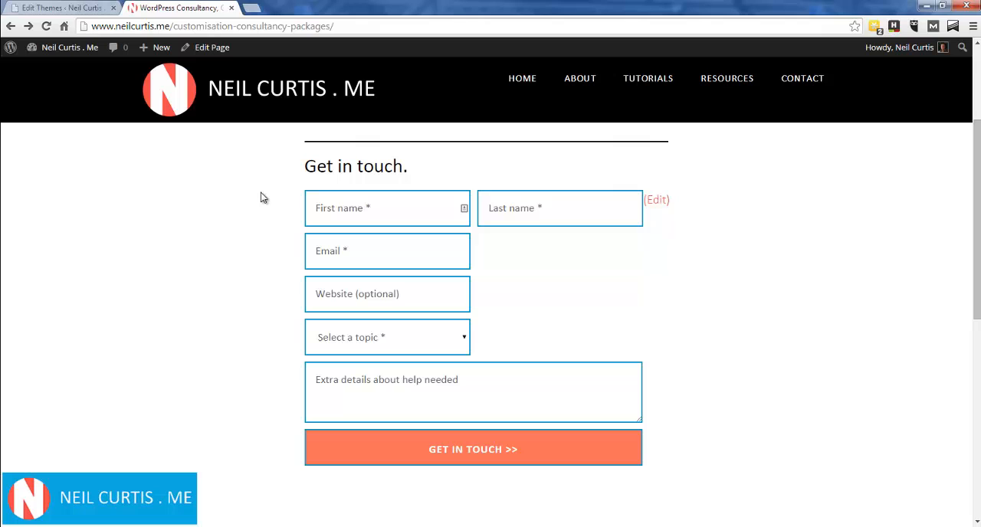
mouse_move(555, 196)
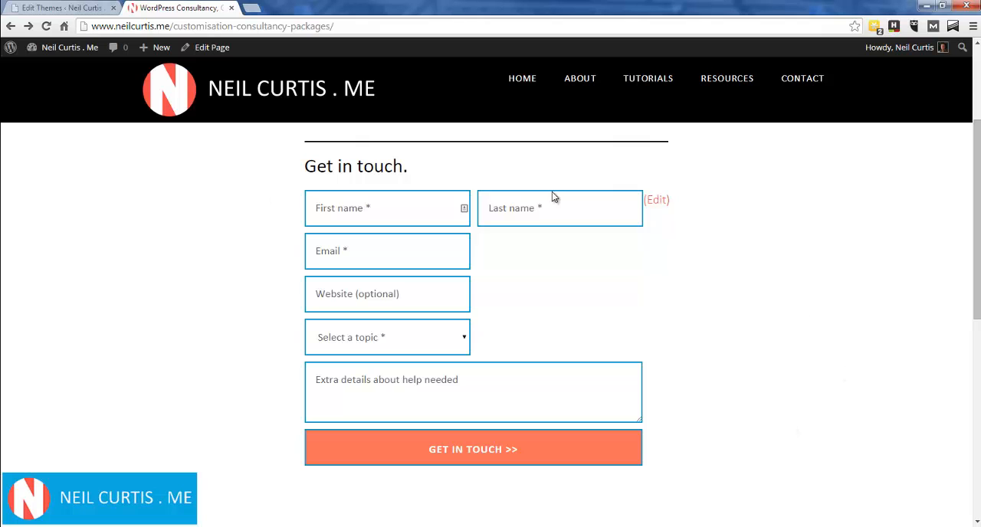
mouse_move(211, 207)
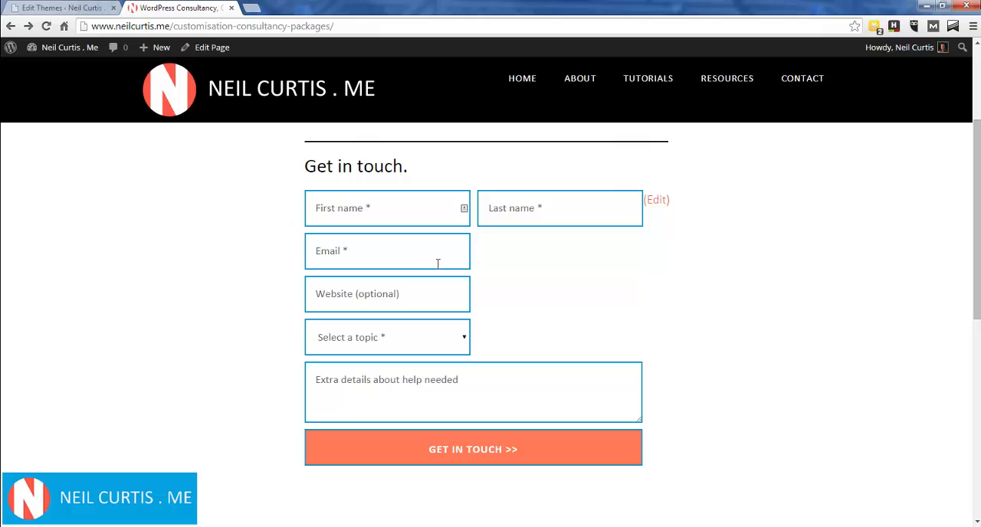
mouse_move(642, 262)
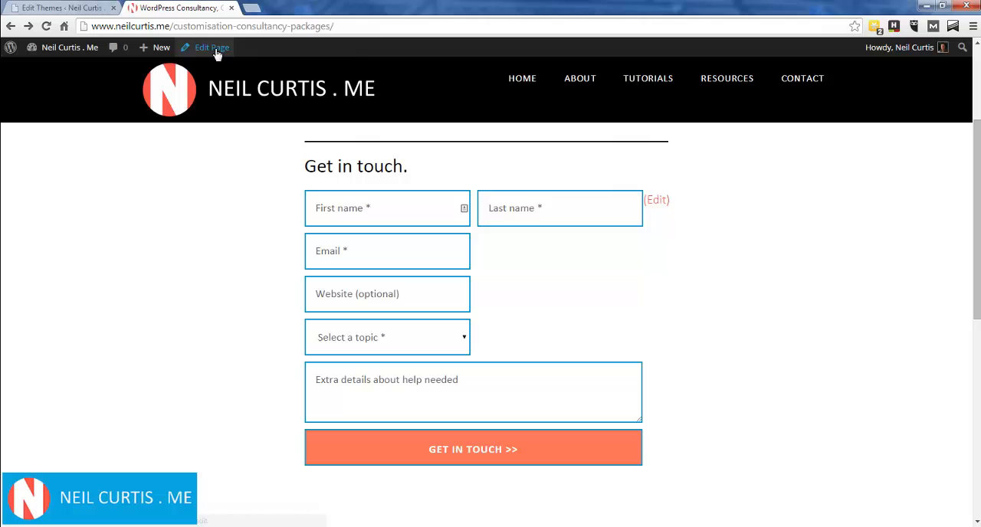
click(211, 46)
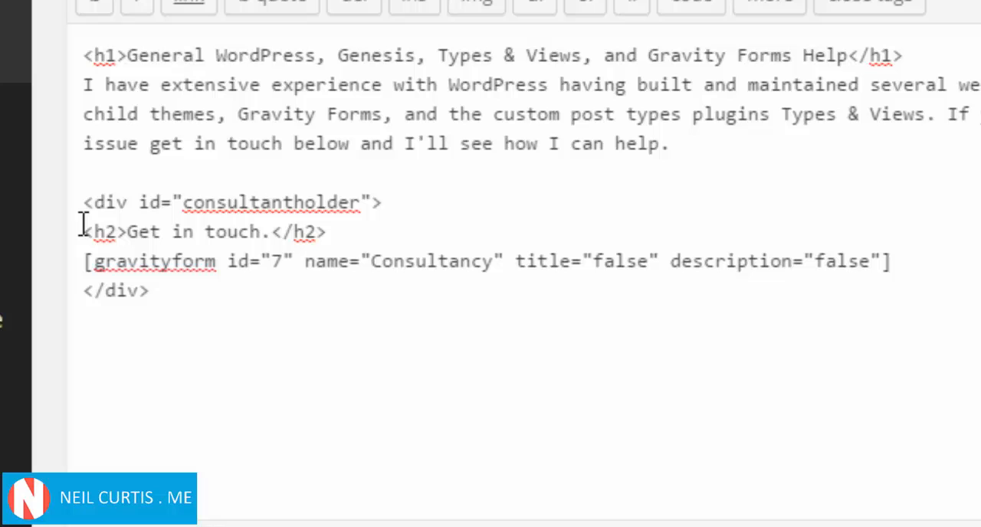
triple_click(204, 231)
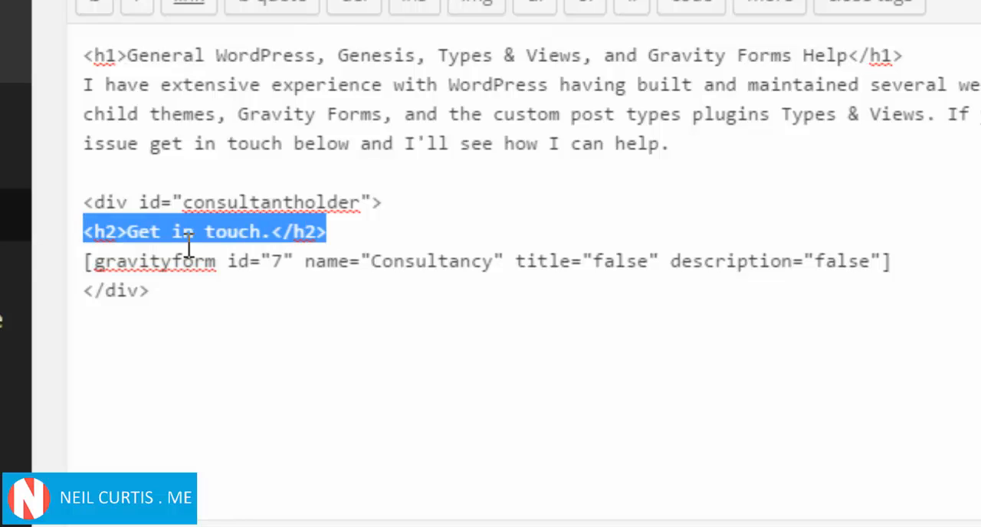
click(150, 291)
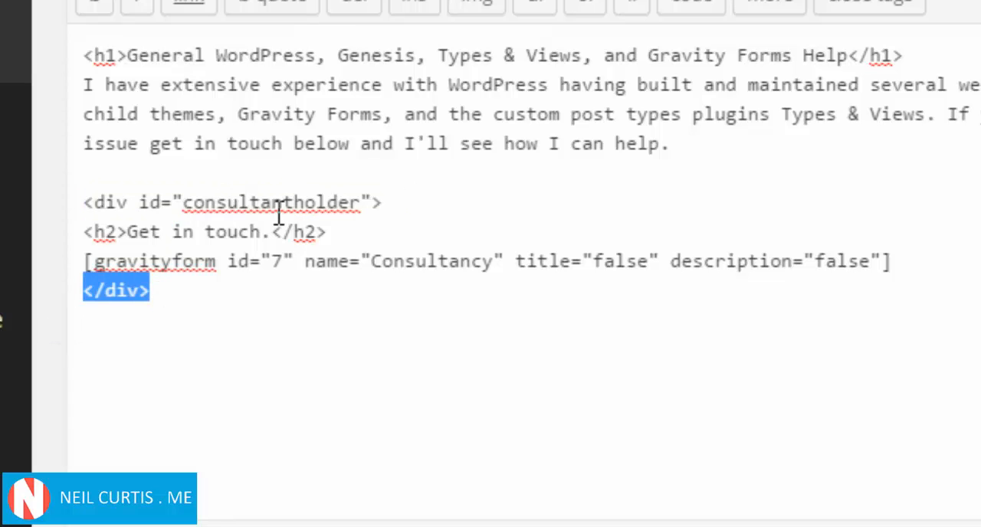
click(334, 345)
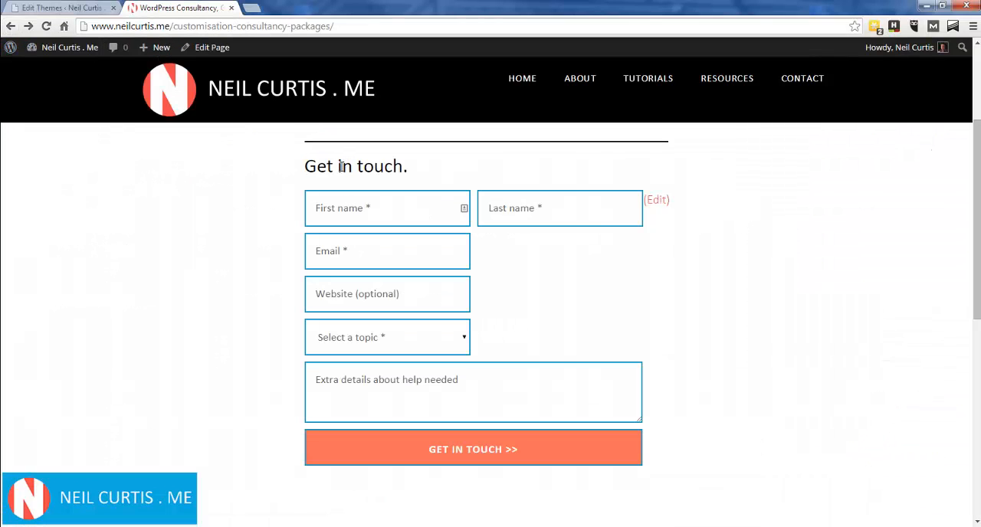
mouse_move(255, 201)
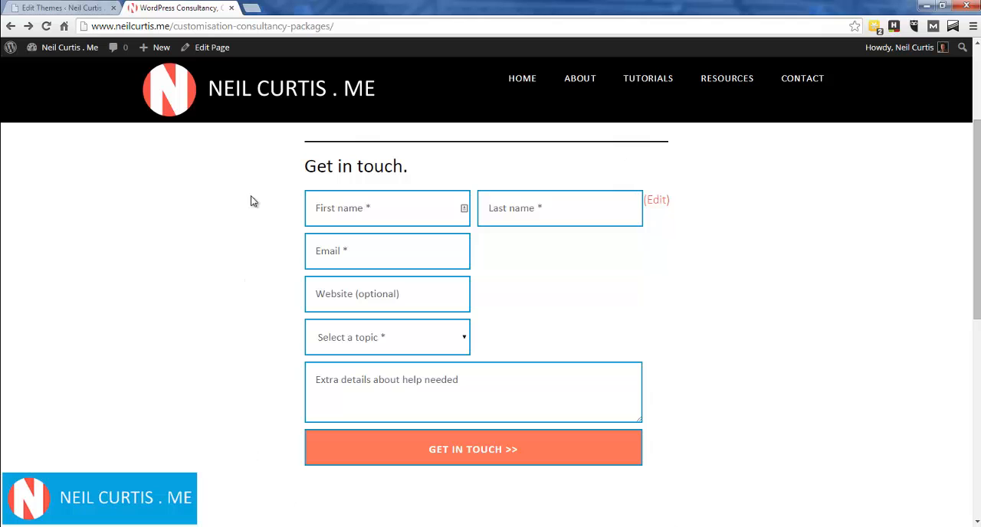
scroll(down, 3)
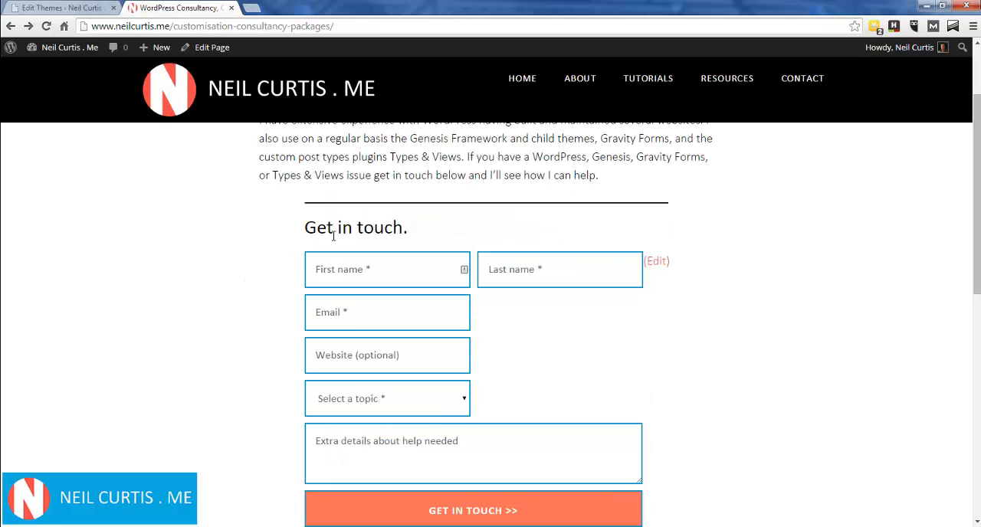
mouse_move(678, 239)
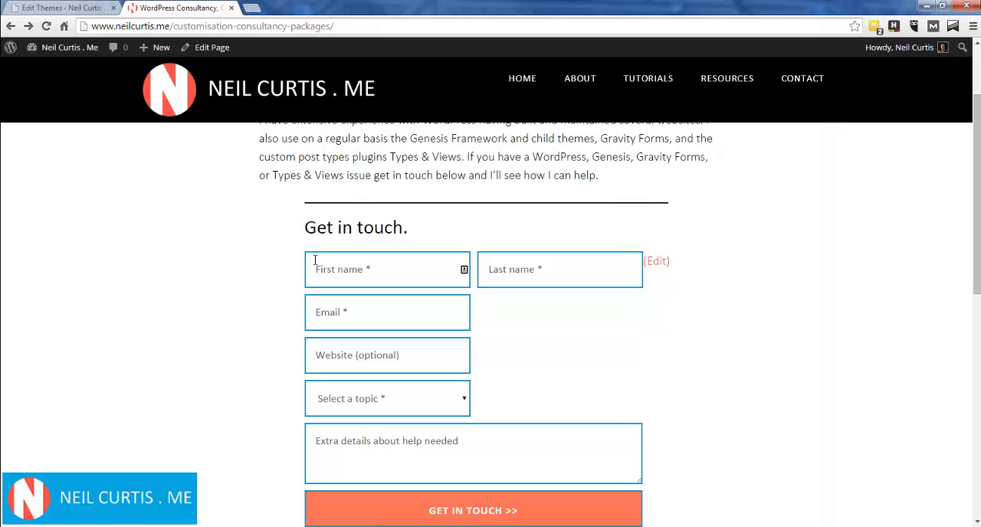
mouse_move(248, 273)
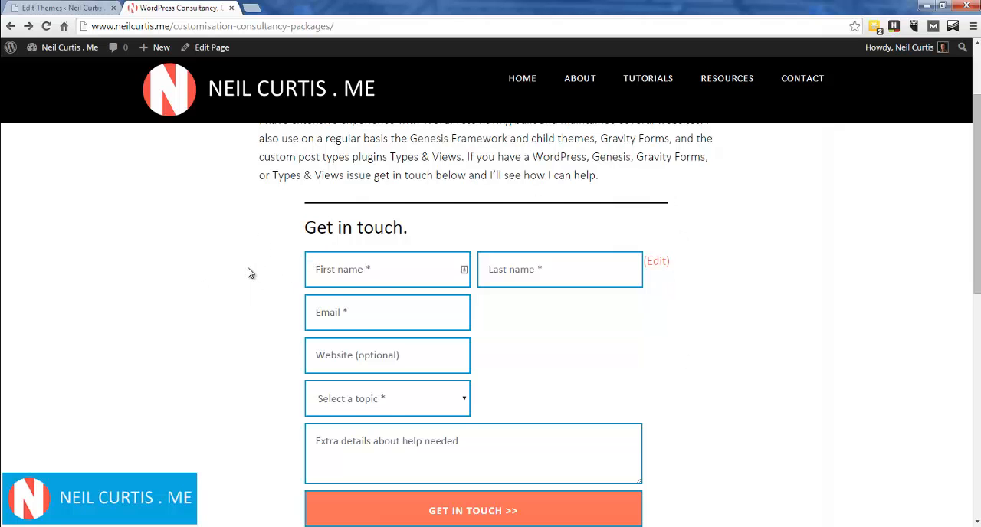
mouse_move(267, 265)
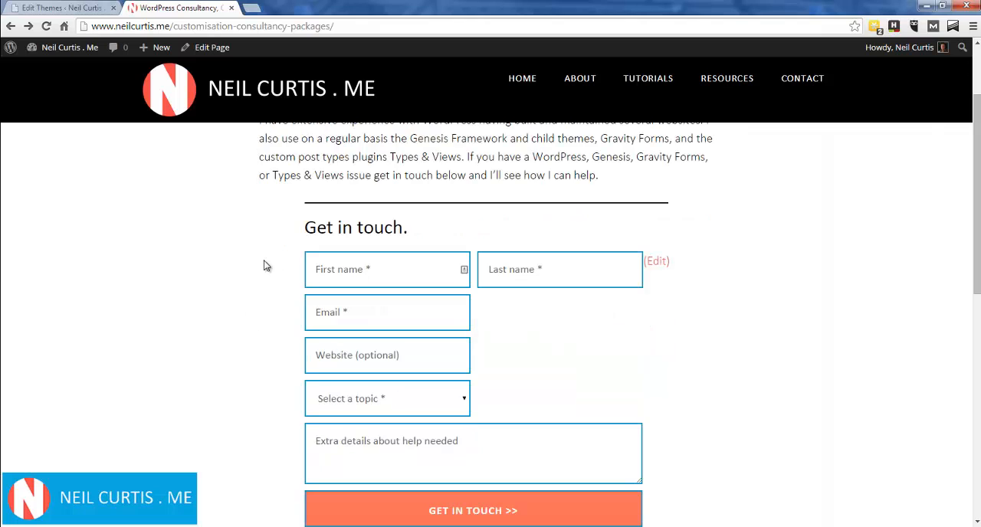
mouse_move(300, 214)
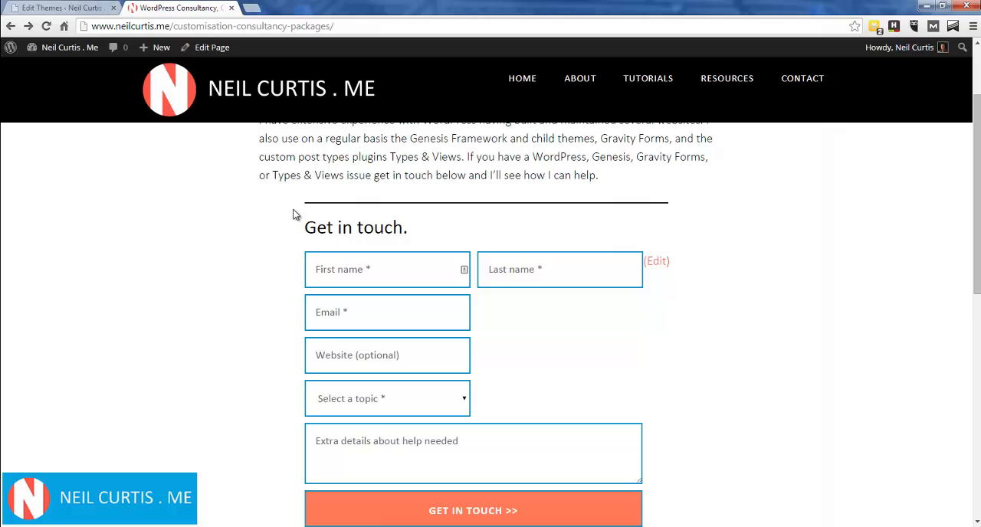
scroll(down, 3)
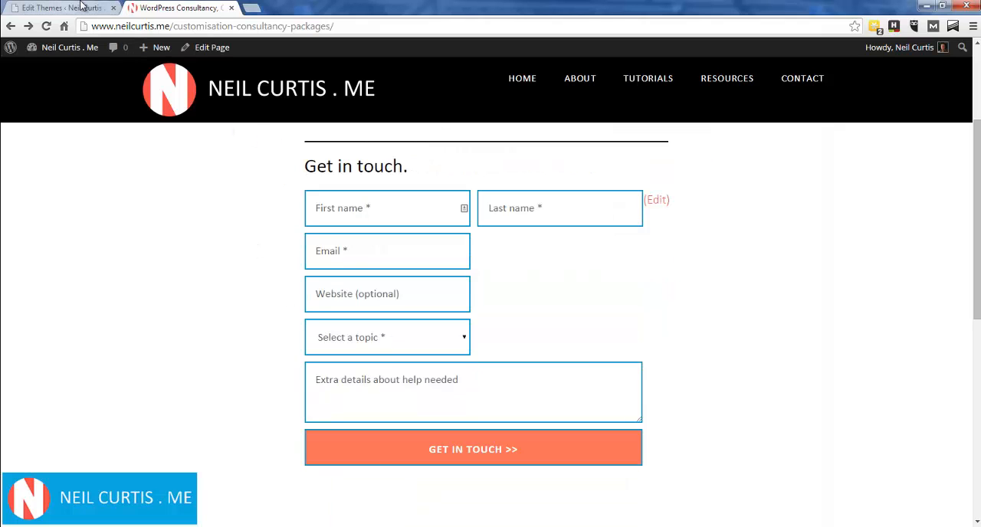
Switch to the theme editor and scroll through style.css past the form field, textarea and submit styles.
click(58, 7)
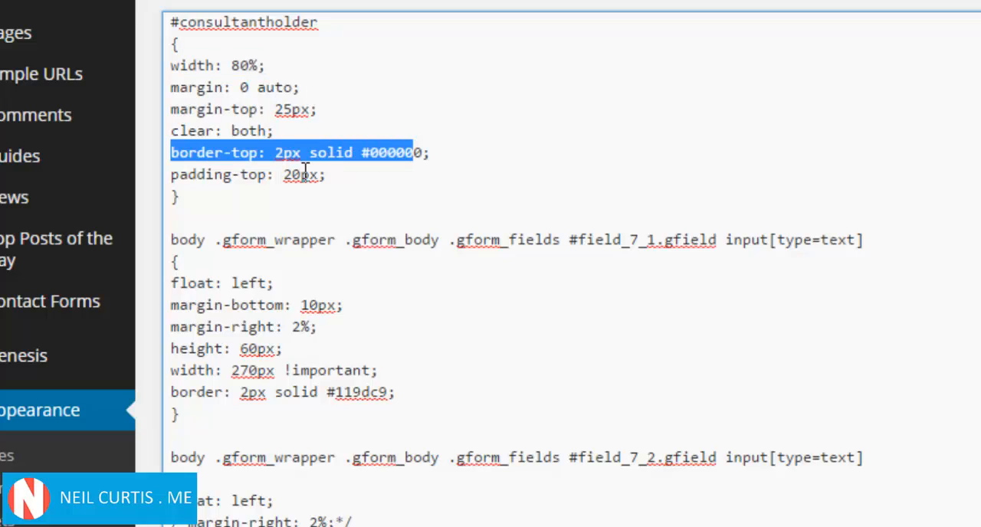
mouse_move(579, 233)
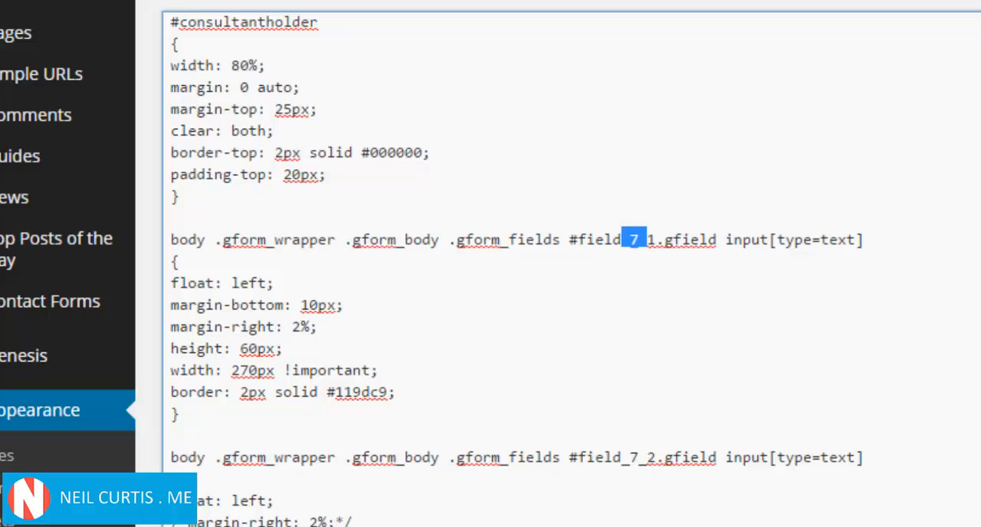
scroll(down, 3)
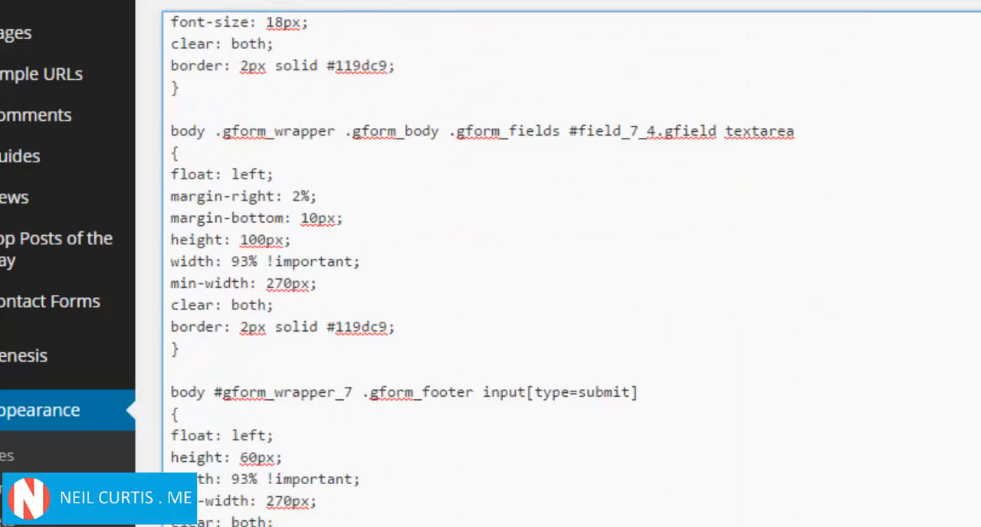
scroll(down, 3)
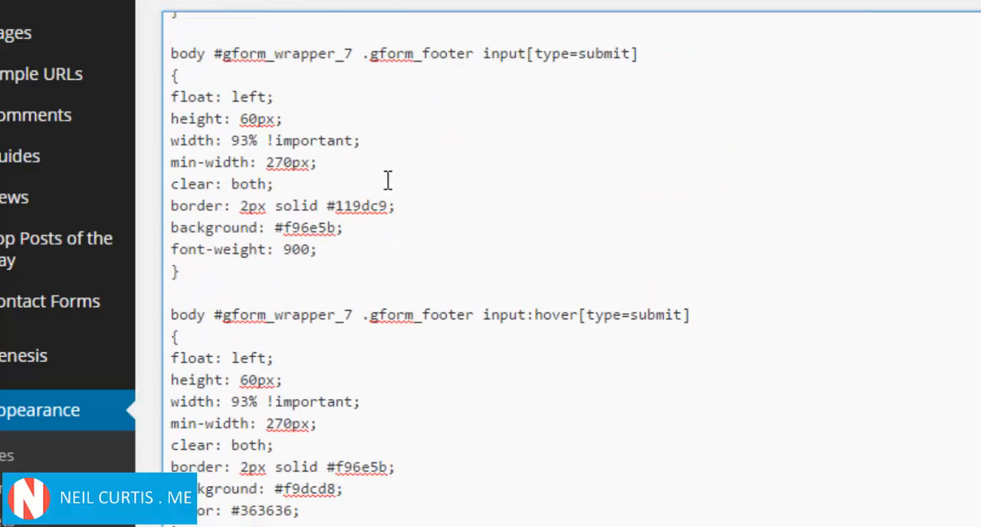
scroll(down, 3)
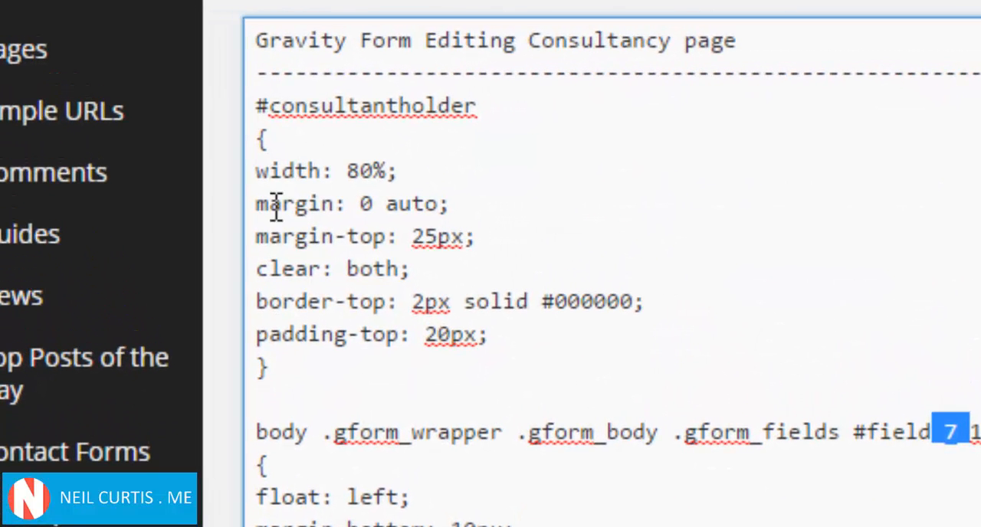
Add background: #ccc; to the #consultantholder rule in style.css.
drag(257, 104, 266, 368)
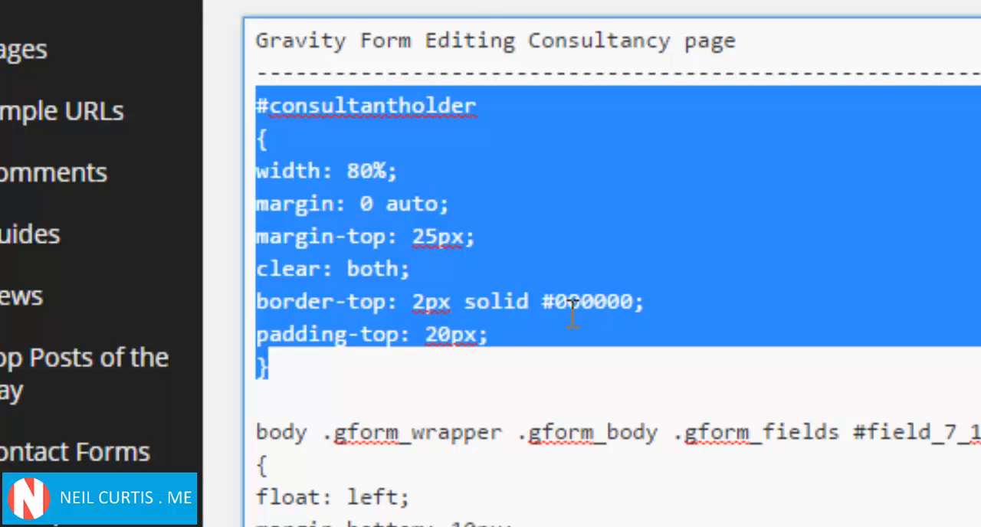
click(487, 334)
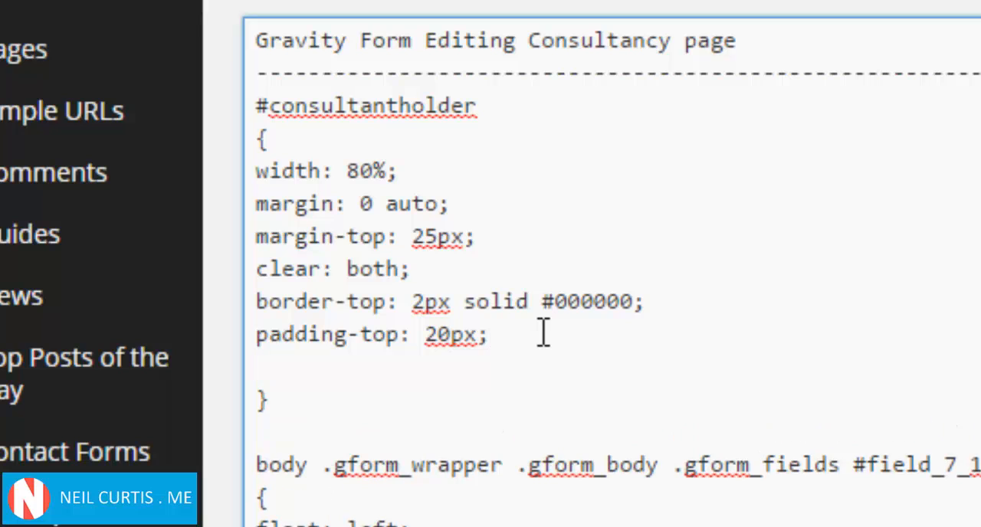
text(backg)
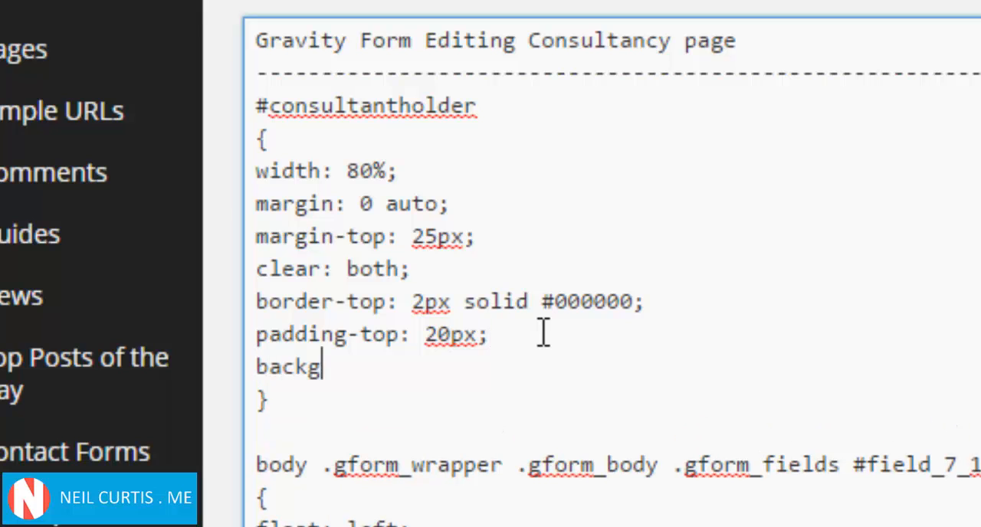
text(round:)
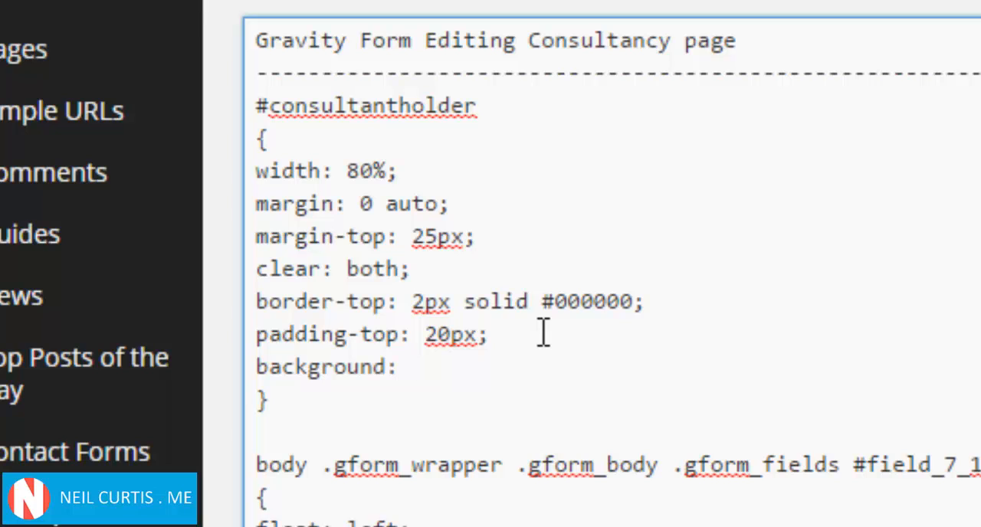
text(#)
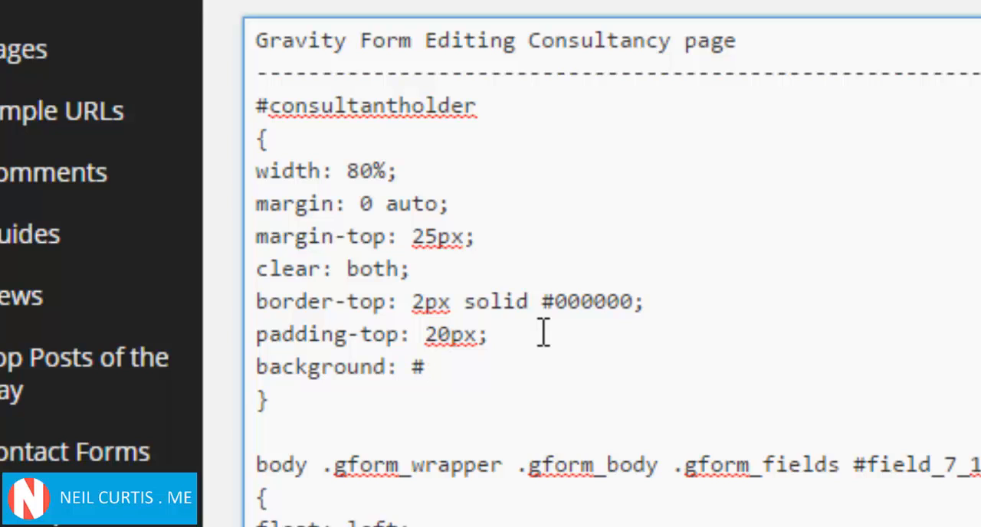
text(ccc;)
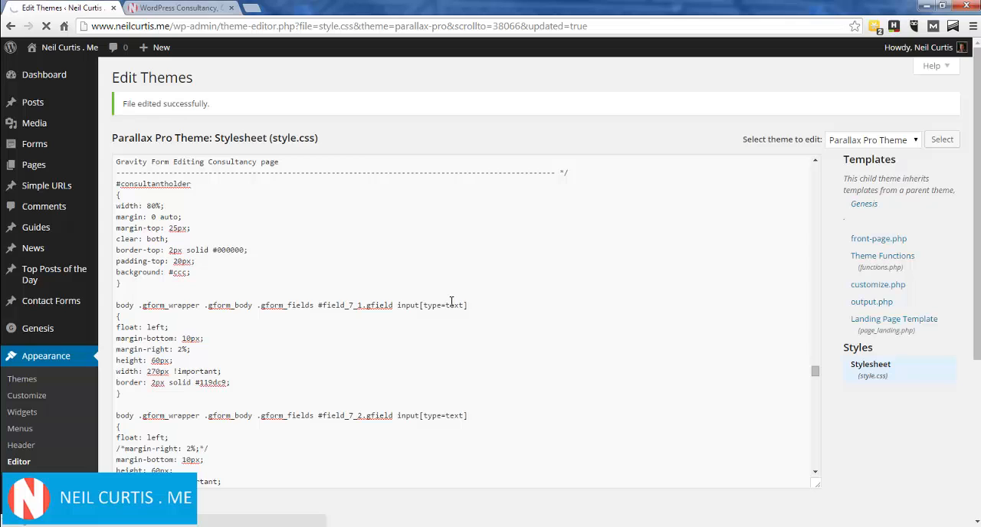
Return to the live consultancy page to check the gray background behind the Get in touch heading.
click(181, 7)
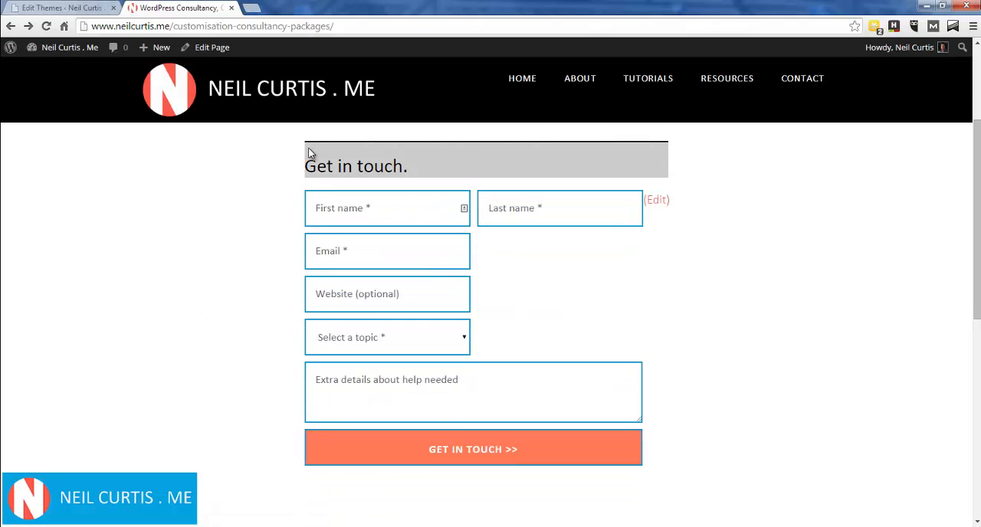
mouse_move(662, 151)
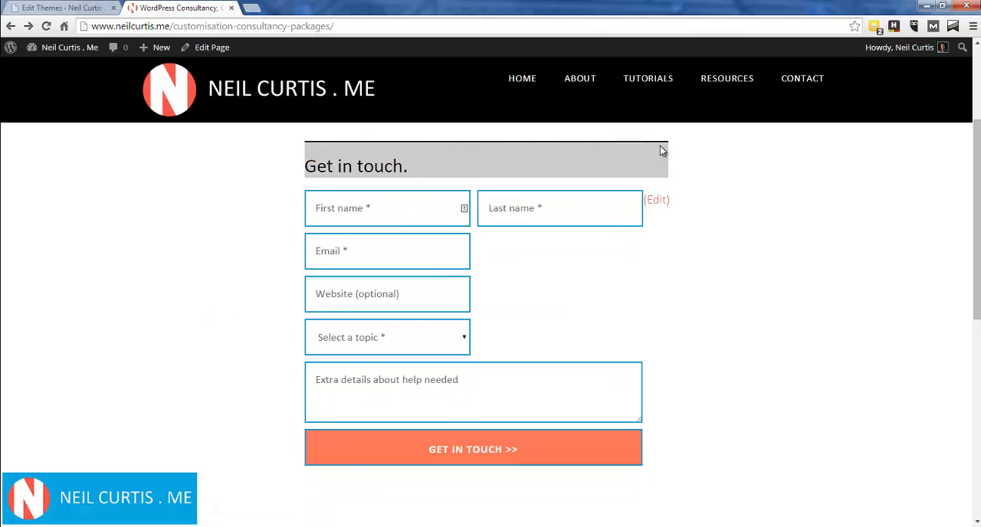
mouse_move(671, 148)
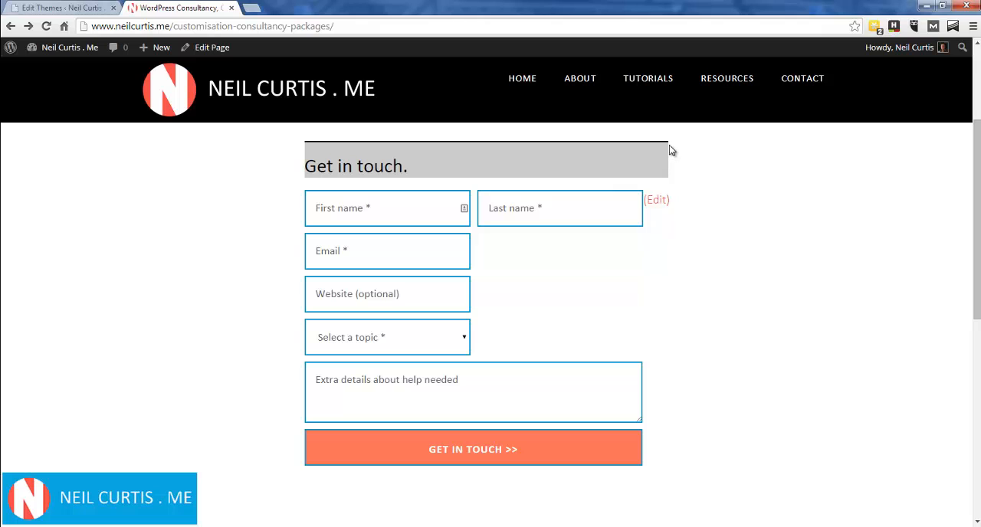
mouse_move(697, 192)
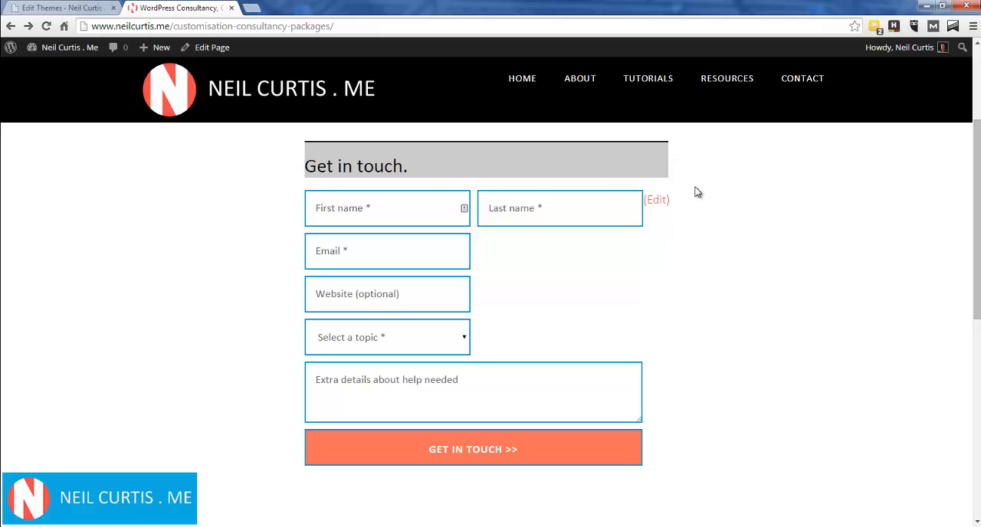
mouse_move(297, 252)
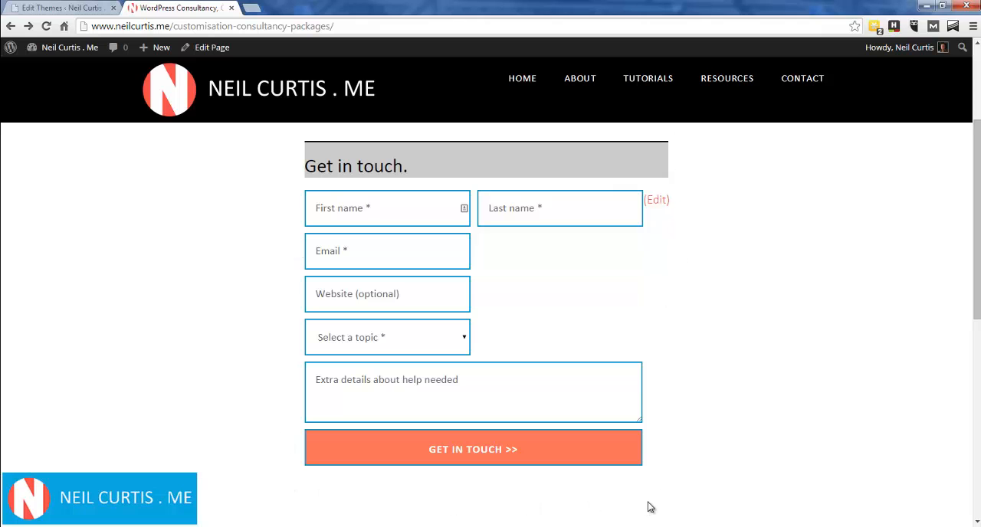
mouse_move(396, 499)
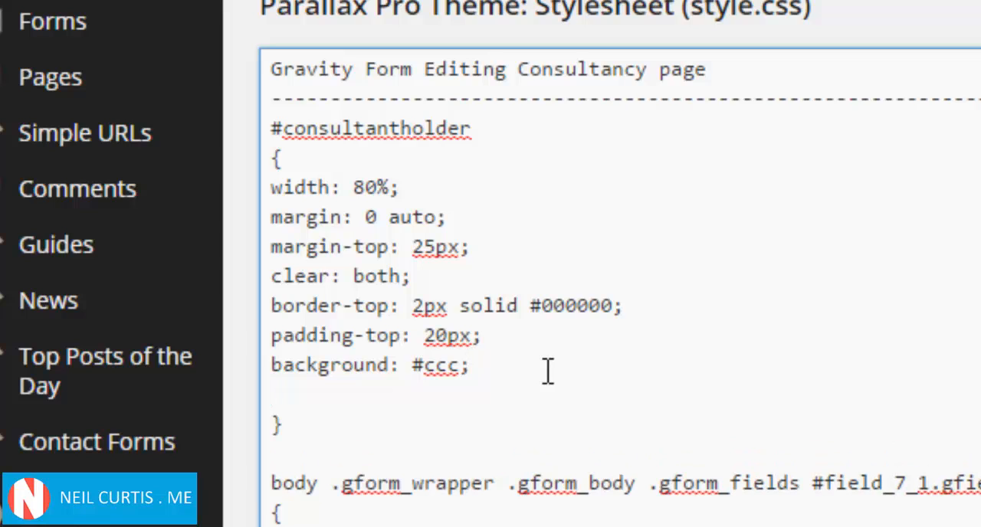
Add overflow: auto; to the #consultantholder rule.
text(overflow)
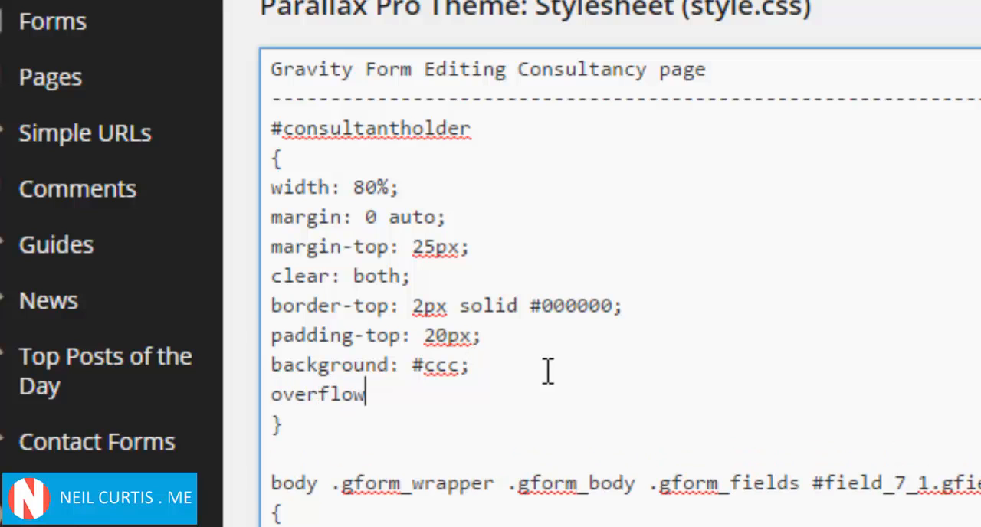
text(:v)
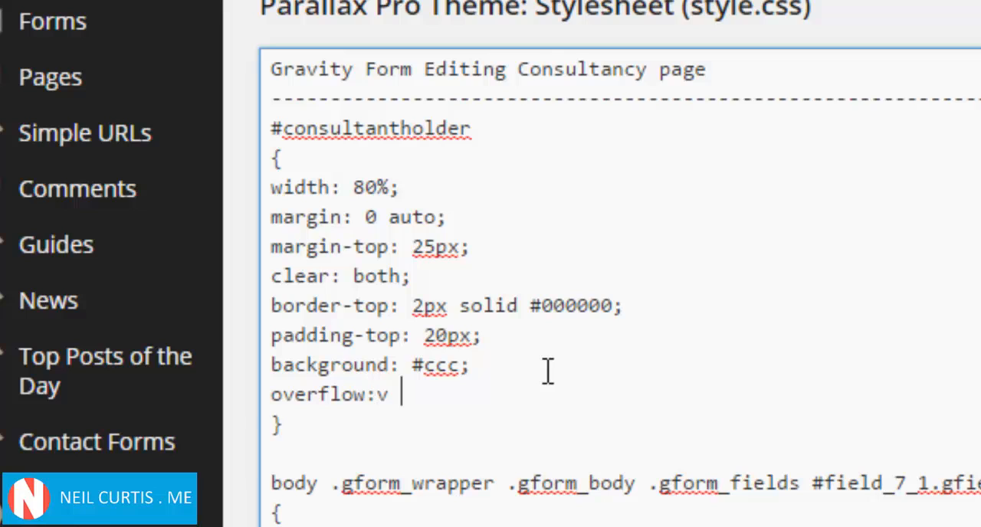
key(Backspace)
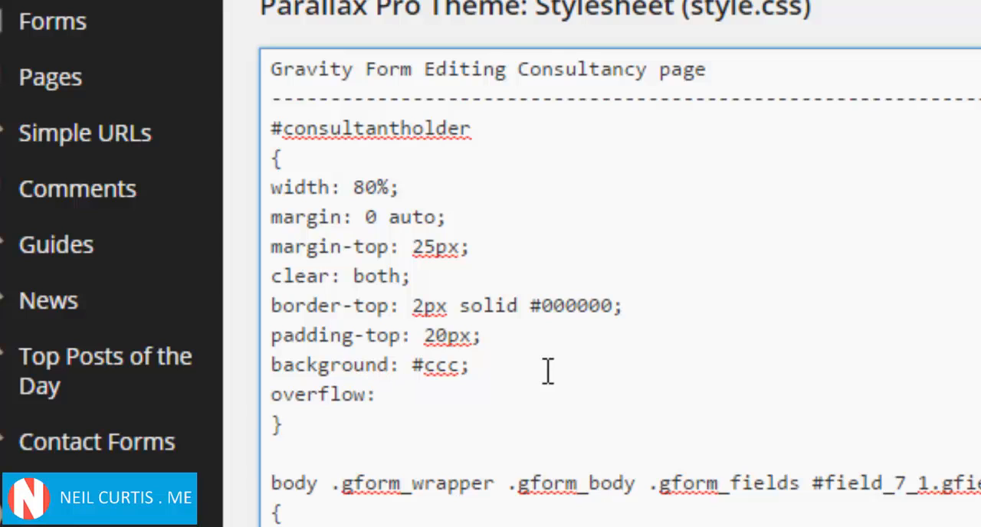
text(auto;)
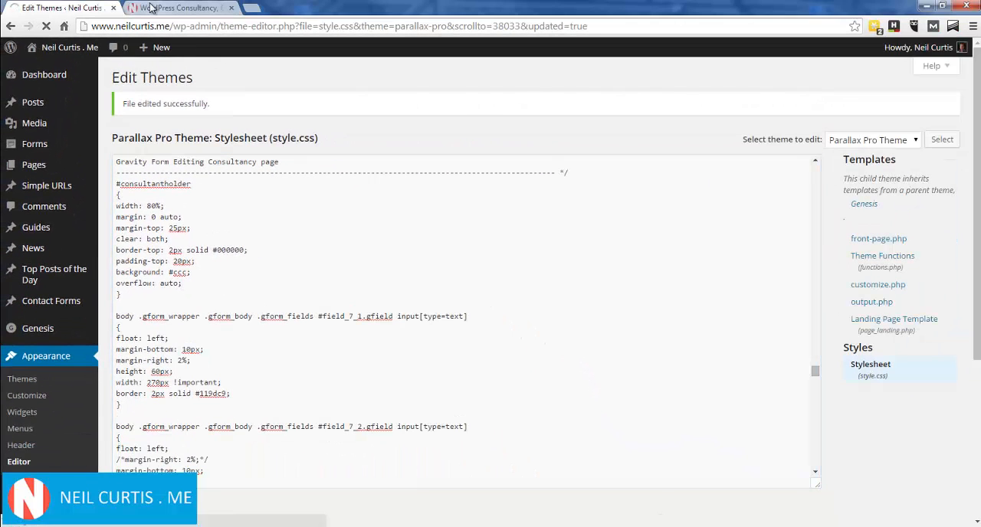
mouse_move(184, 8)
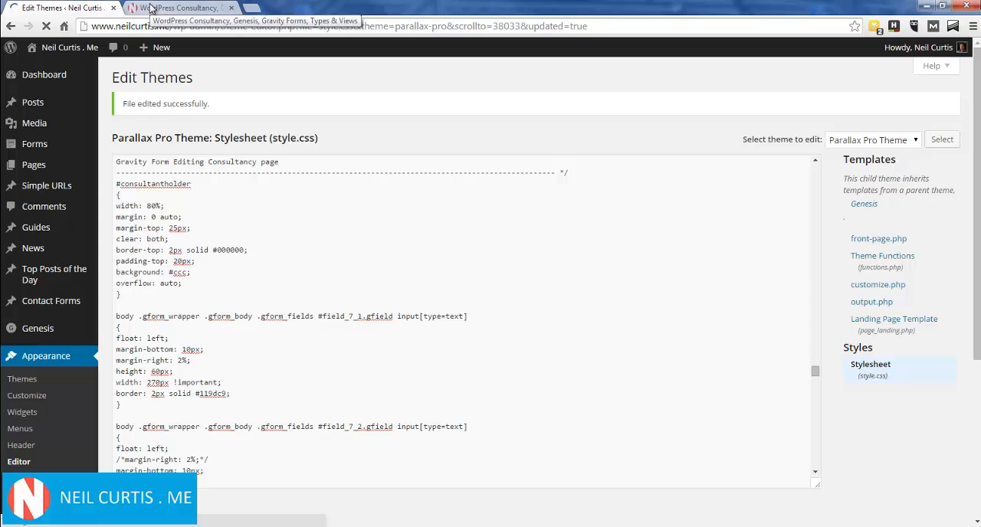
Reload the live consultancy page to see the gray background behind the whole form.
click(181, 8)
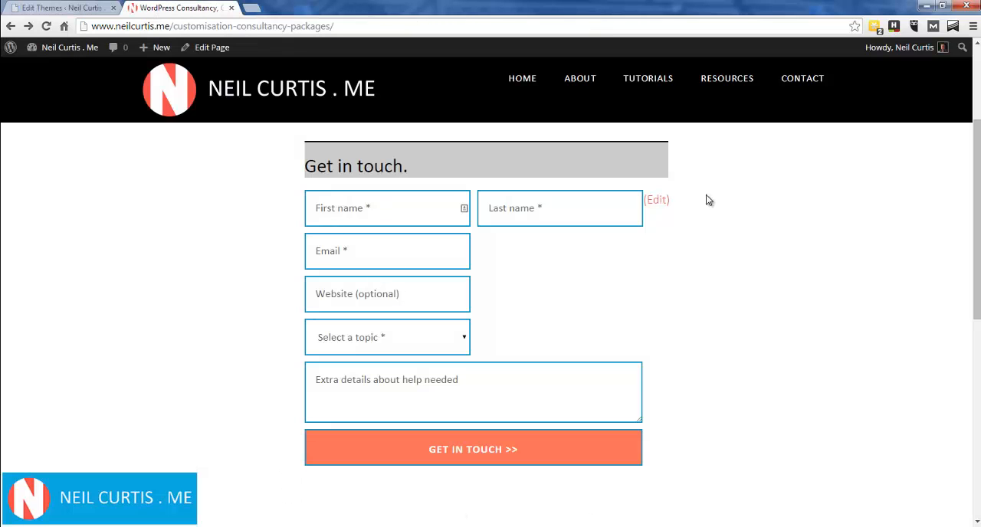
click(46, 26)
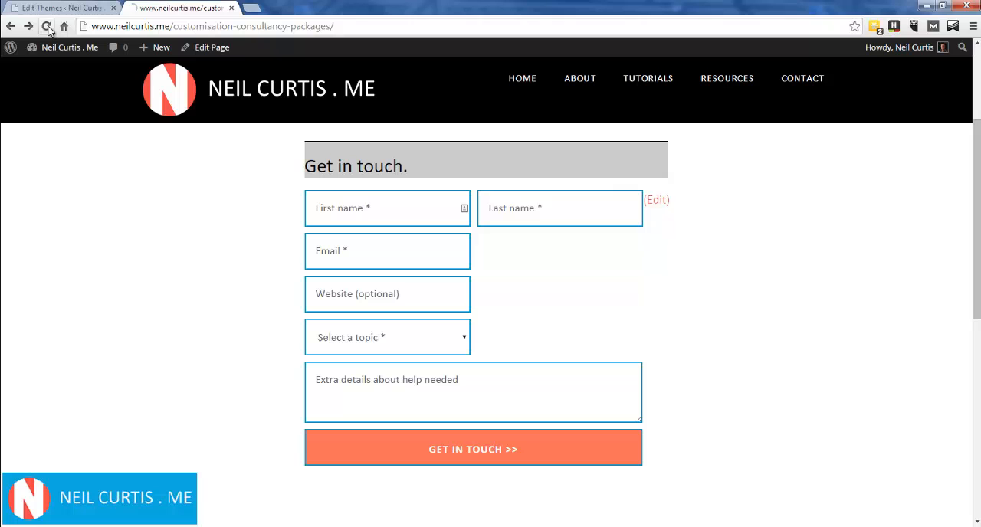
click(46, 26)
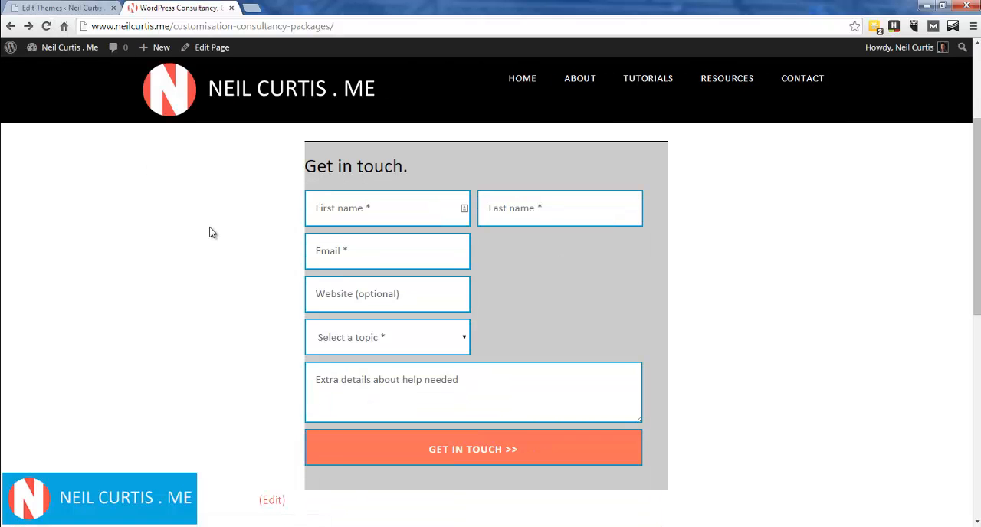
mouse_move(769, 360)
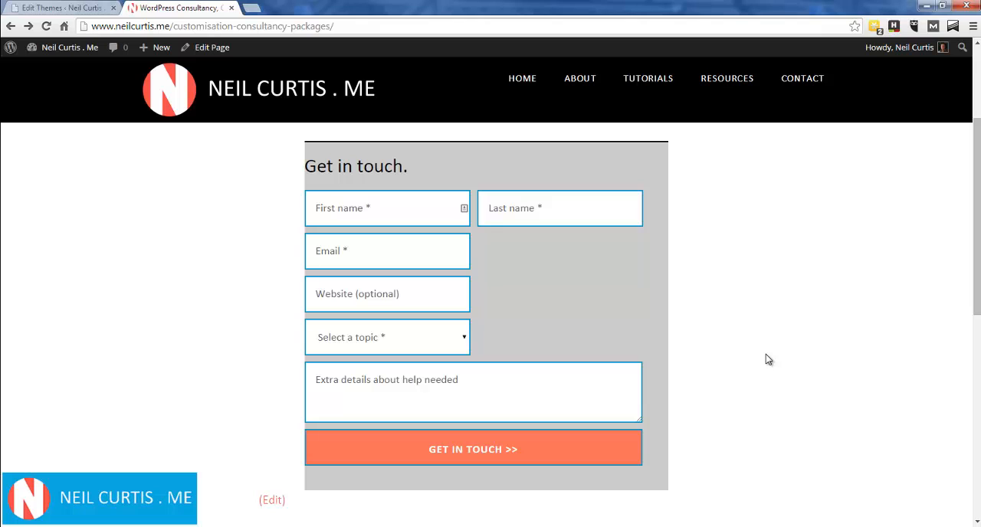
mouse_move(227, 186)
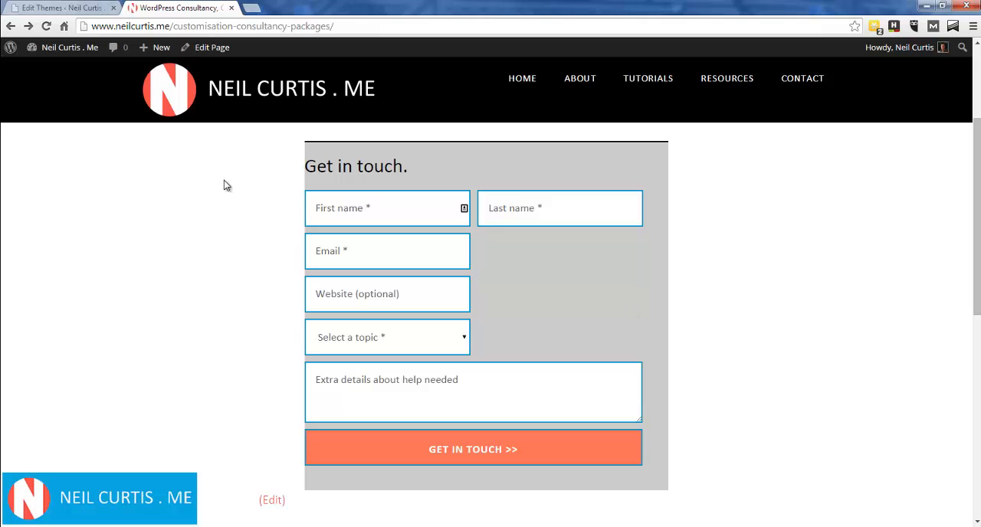
mouse_move(626, 196)
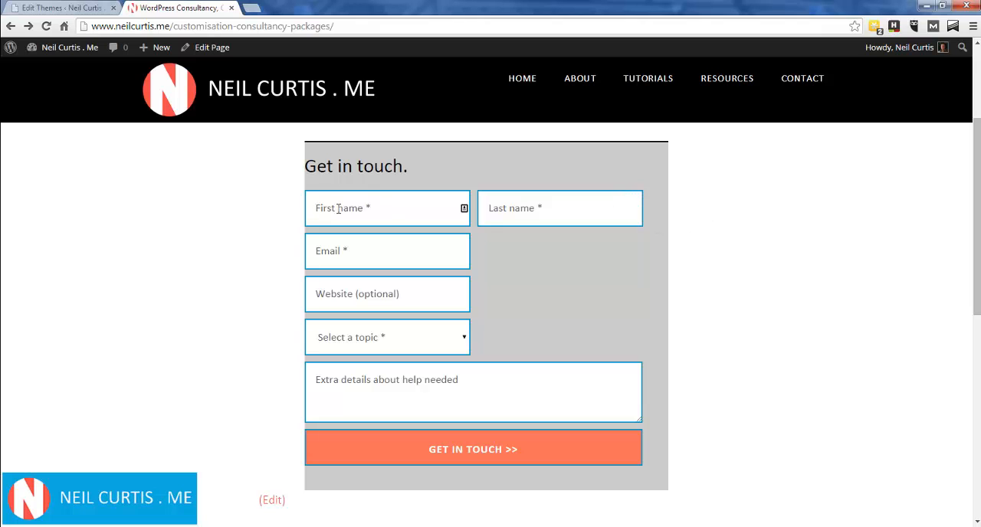
mouse_move(325, 205)
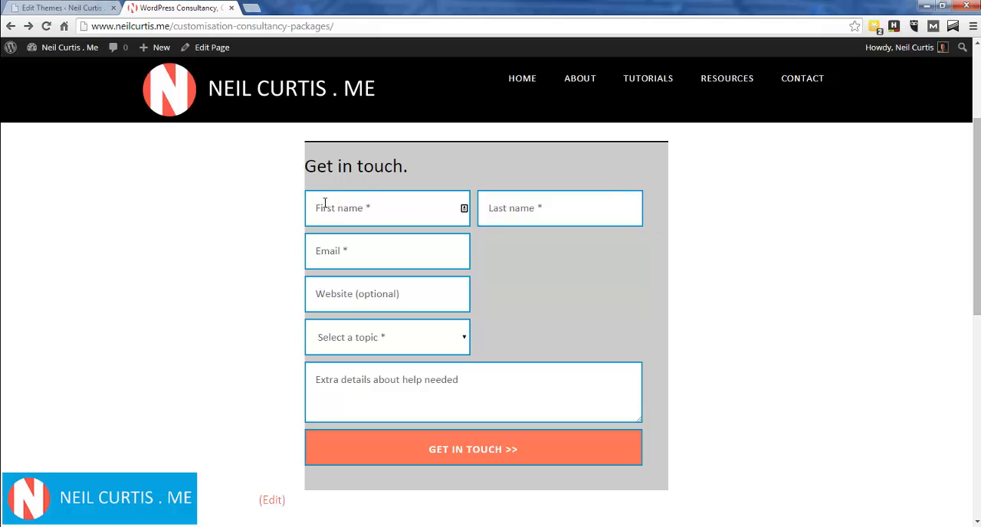
mouse_move(331, 233)
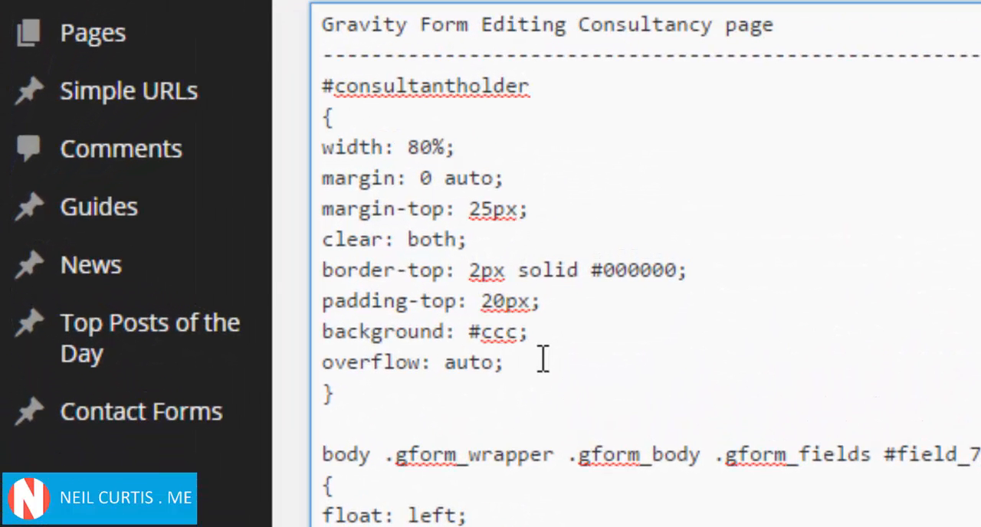
Add padding: 5% to the #consultantholder rule.
text(padd)
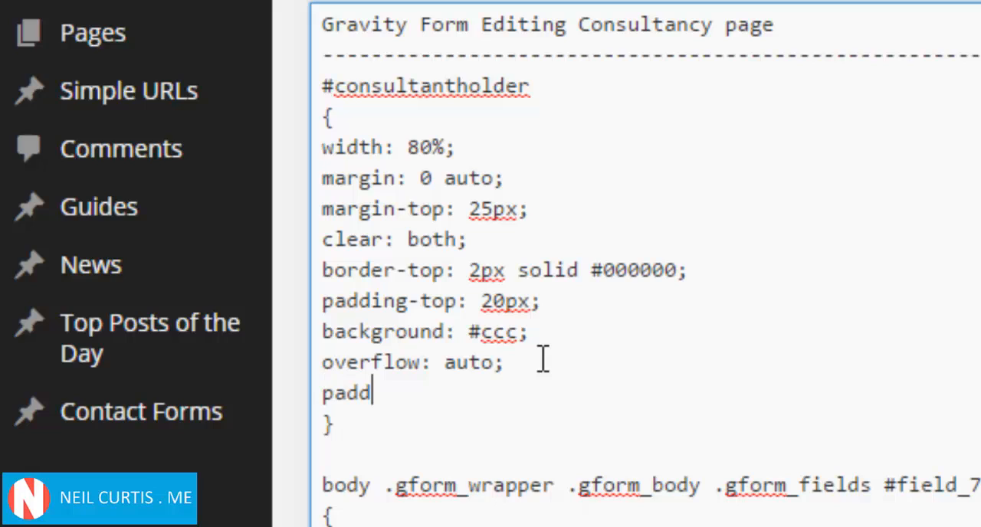
text(ing)
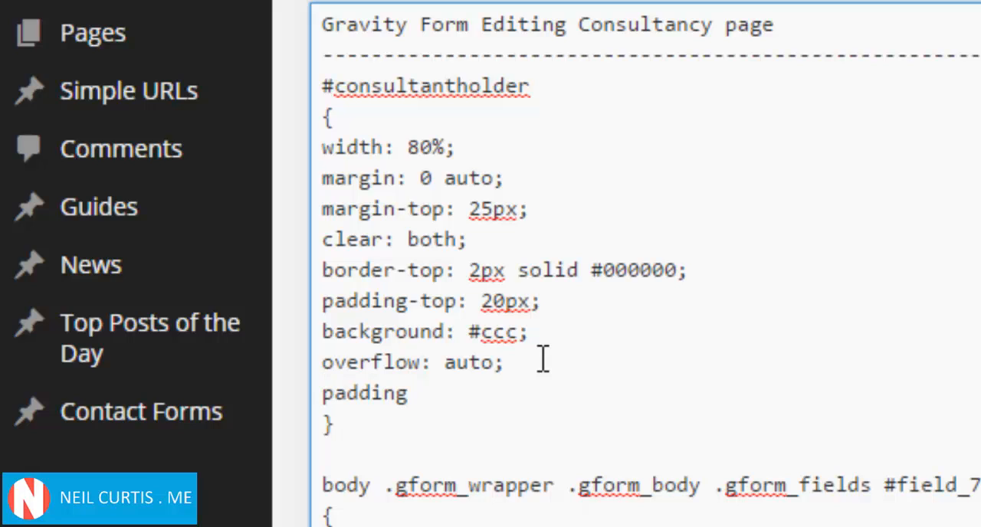
text(: 5%)
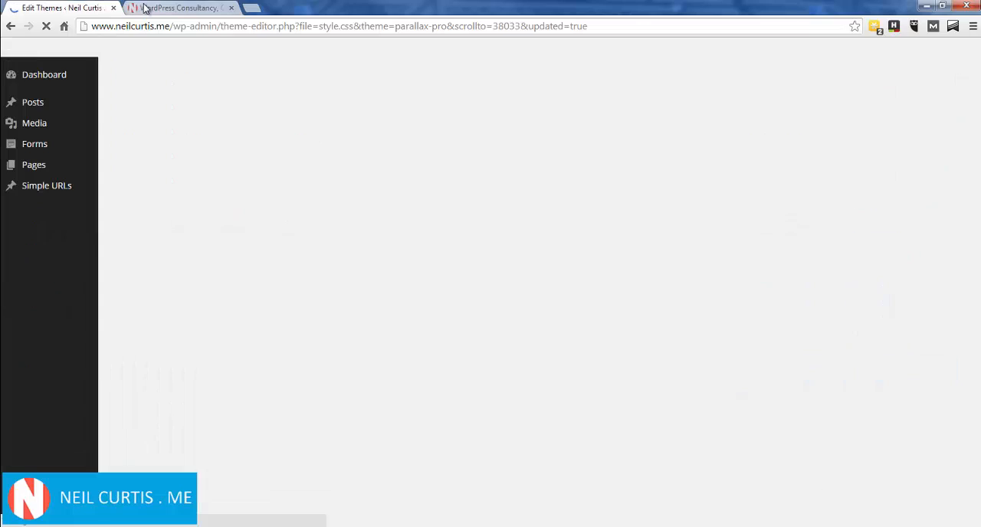
Reload the live consultancy page to see the form inset with padding inside the gray box.
click(181, 7)
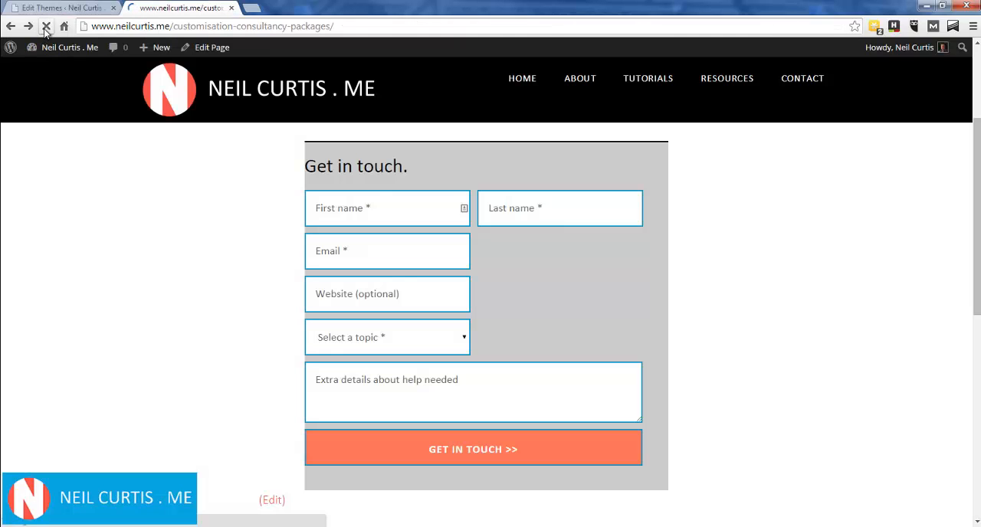
click(46, 25)
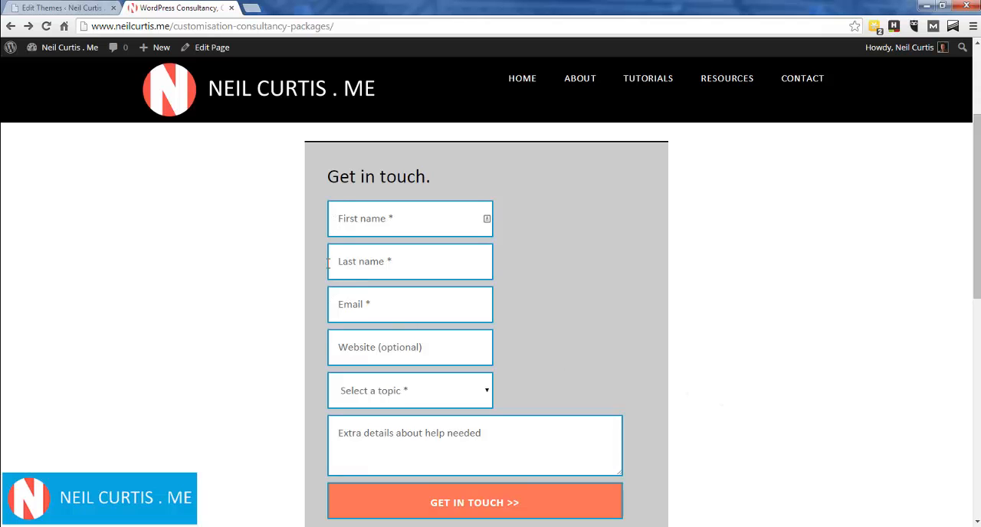
mouse_move(631, 229)
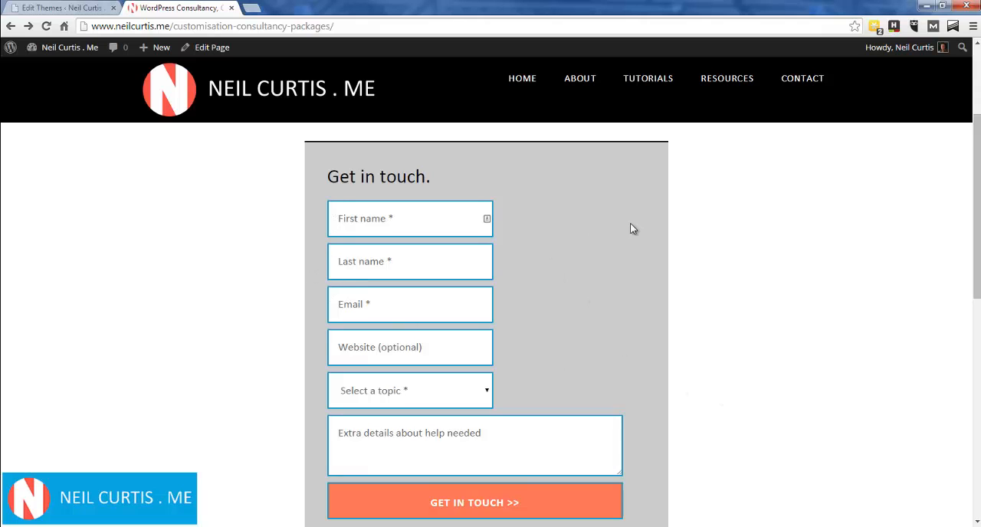
mouse_move(310, 225)
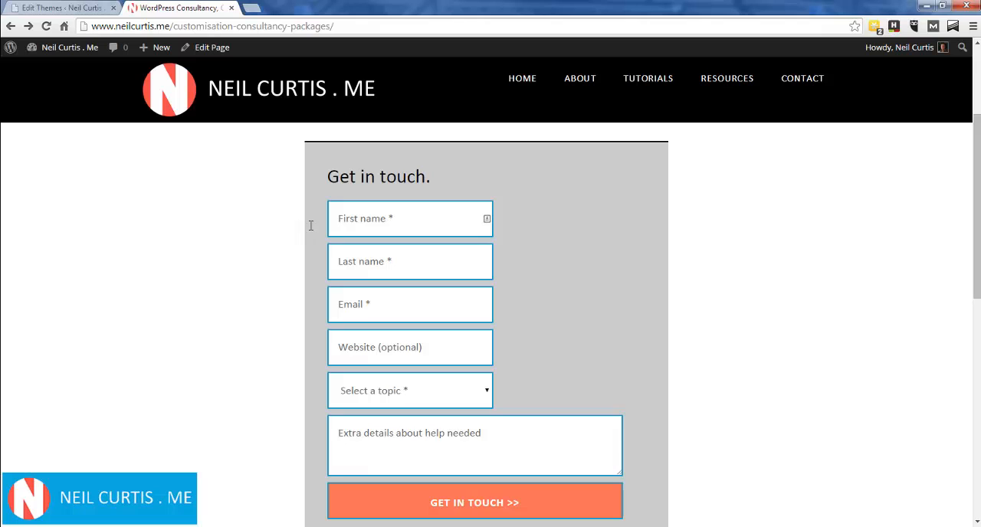
mouse_move(528, 205)
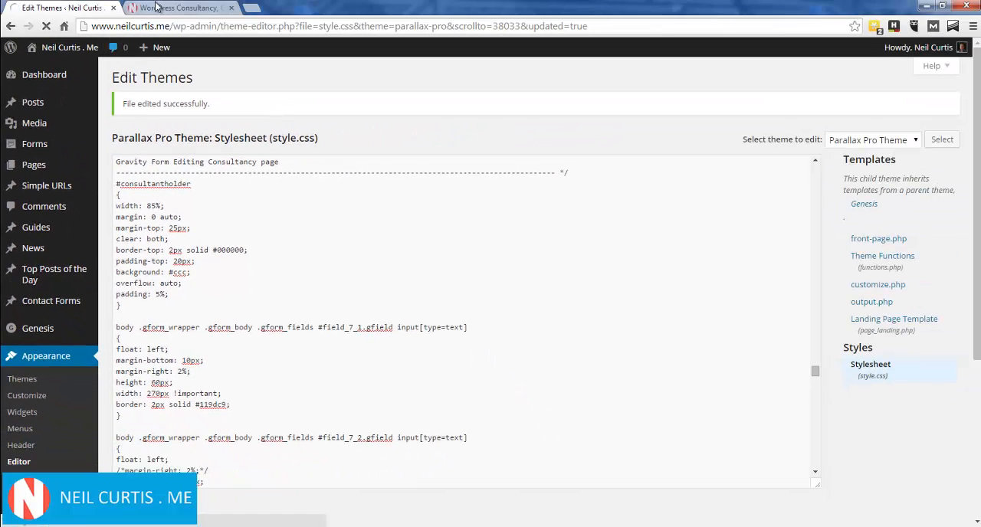
Reload the live page to see the First and Last name fields sitting side by side.
click(180, 8)
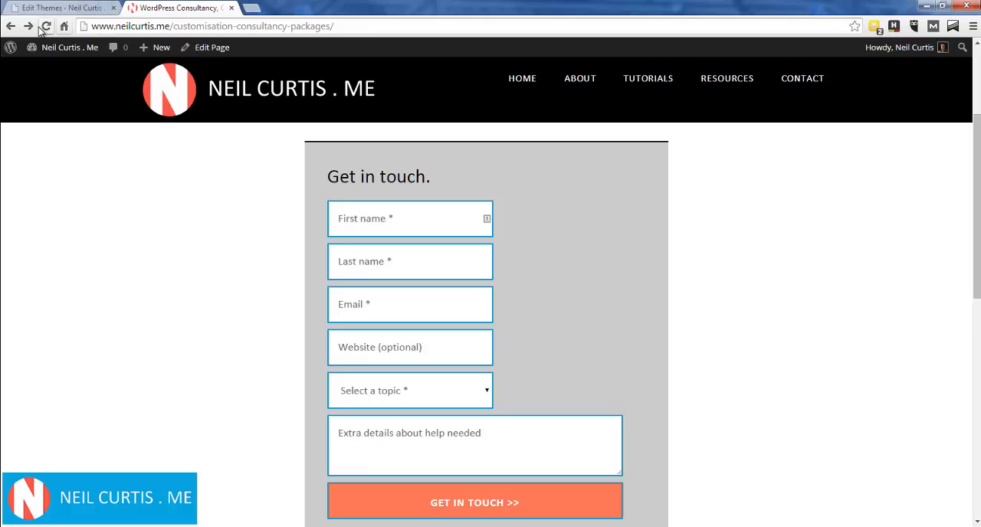
click(46, 26)
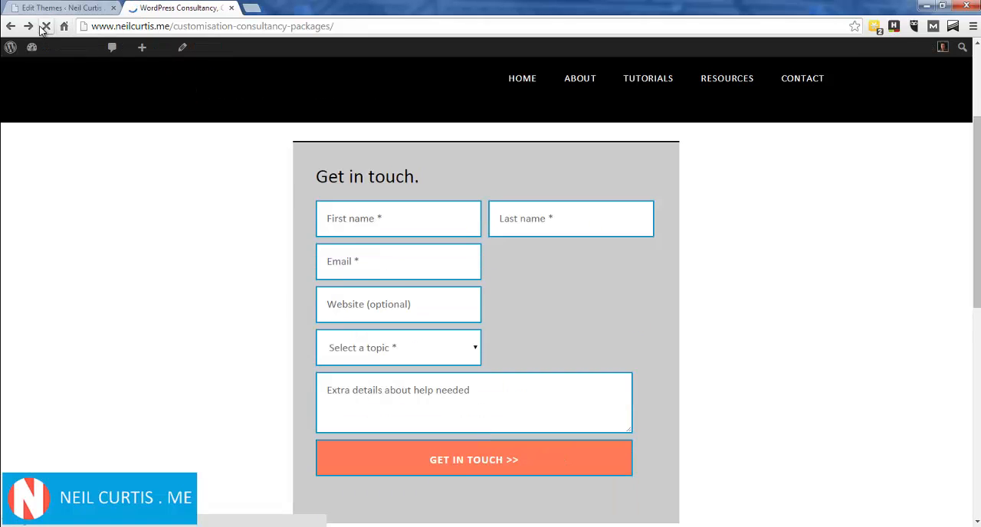
click(46, 26)
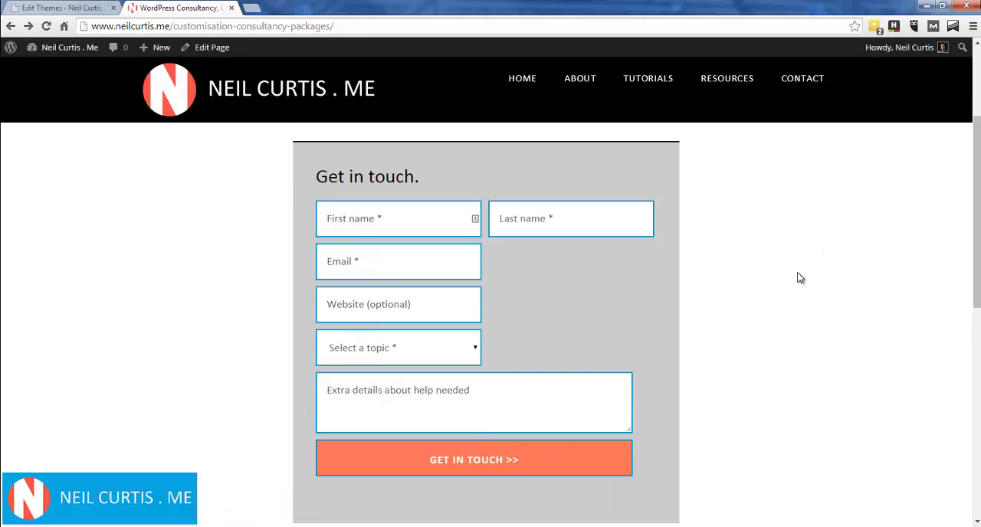
mouse_move(811, 354)
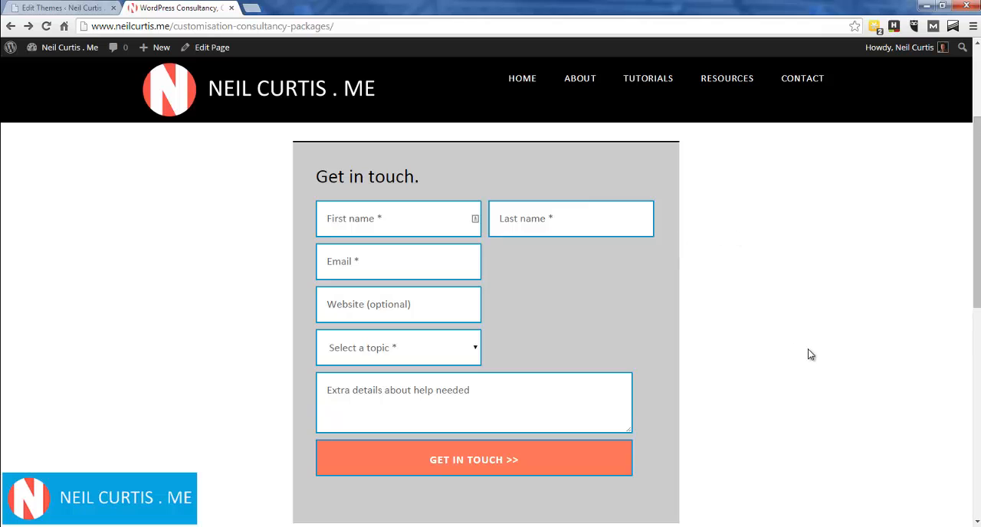
mouse_move(751, 318)
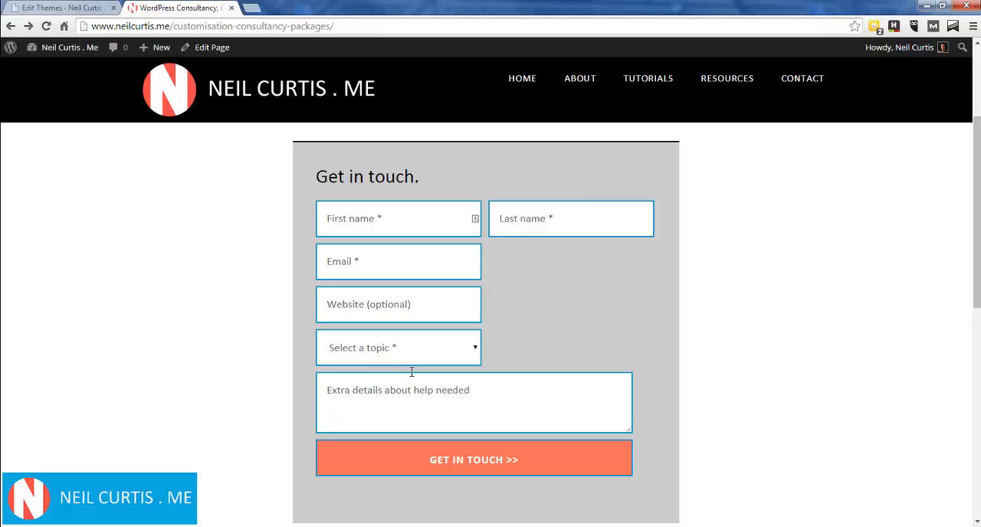
mouse_move(642, 436)
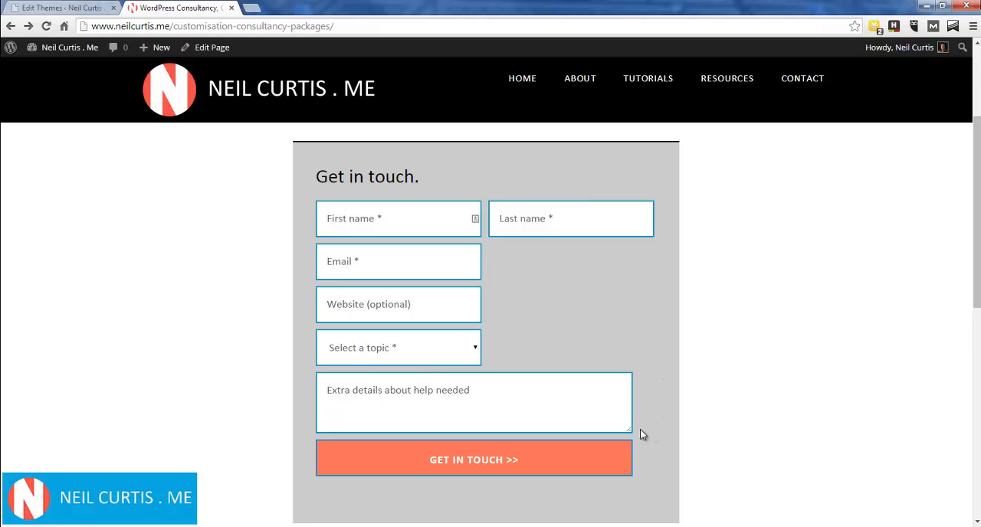
mouse_move(720, 362)
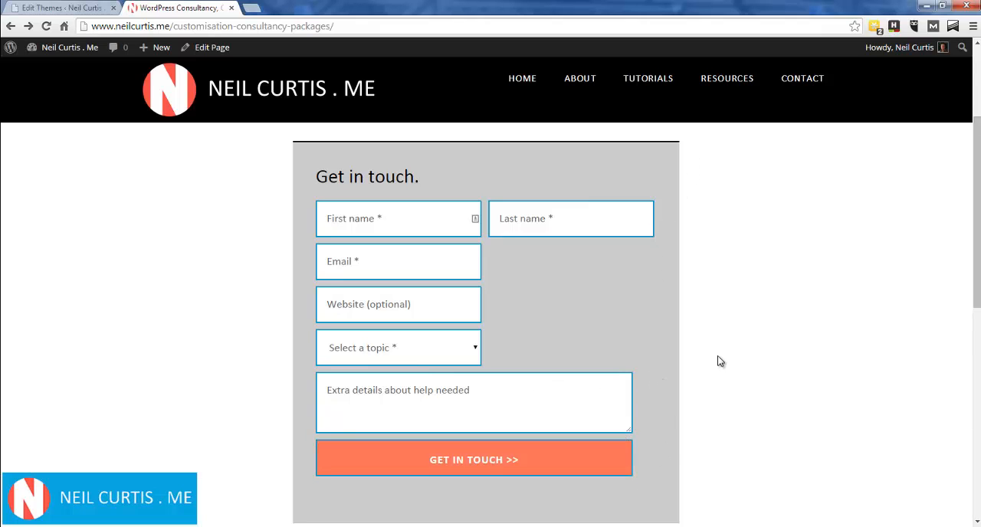
mouse_move(576, 267)
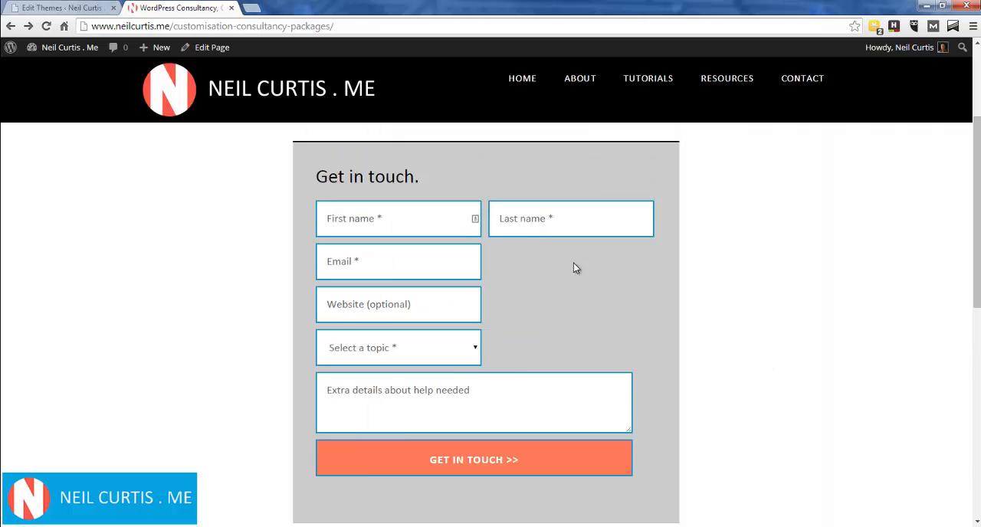
mouse_move(717, 276)
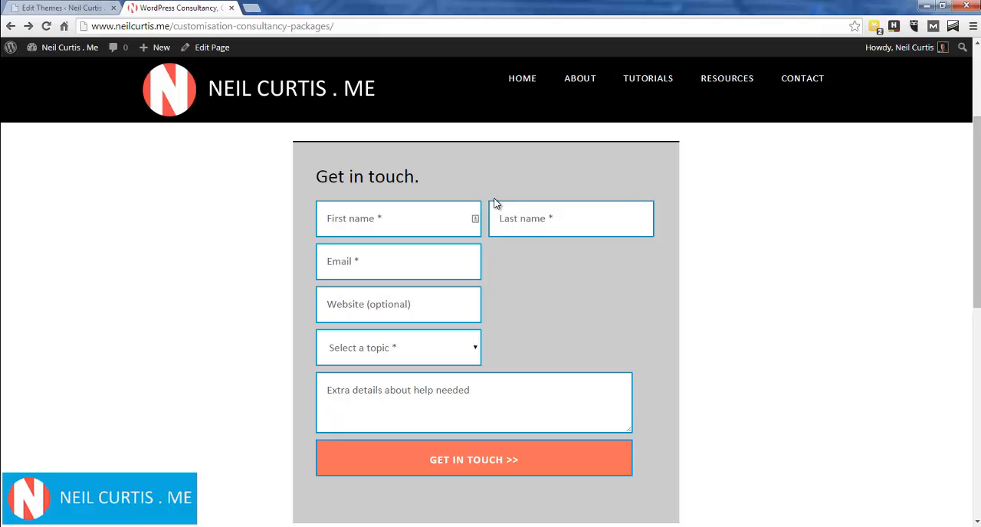
mouse_move(635, 209)
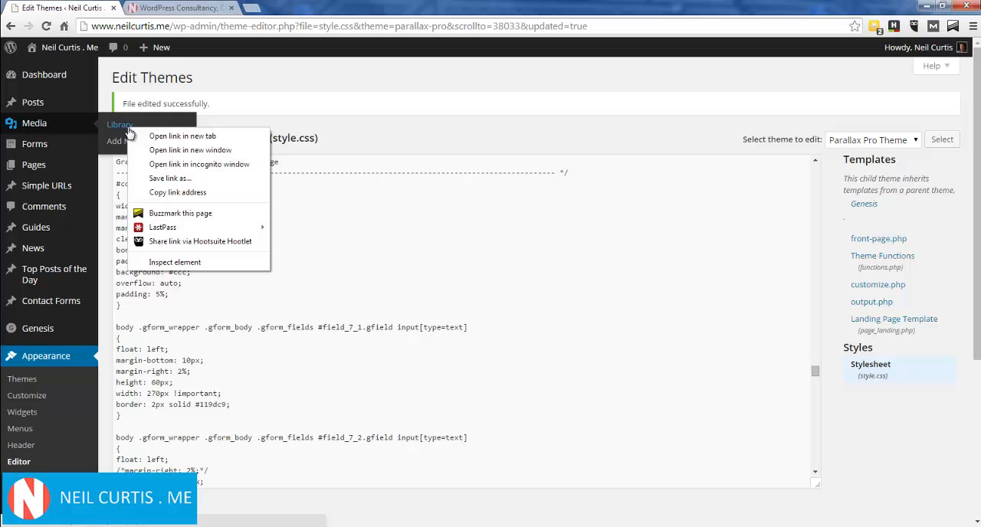
Open the Media Library in a new tab and select the Lego Iron Man image's file URL.
click(183, 135)
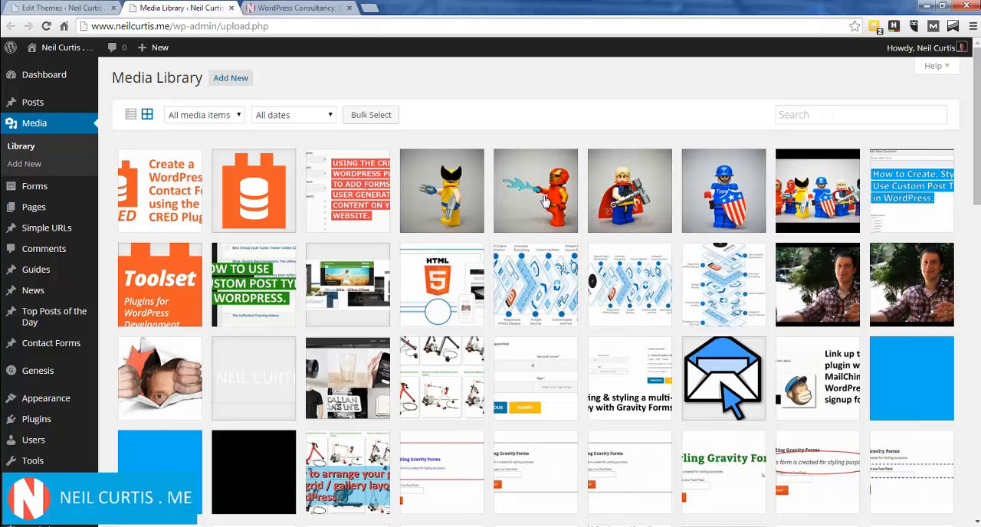
click(535, 190)
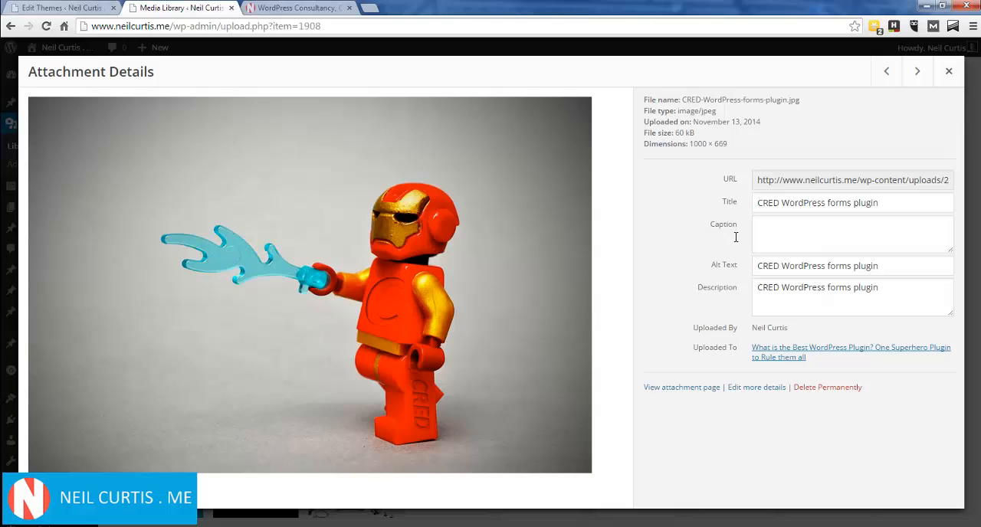
click(853, 180)
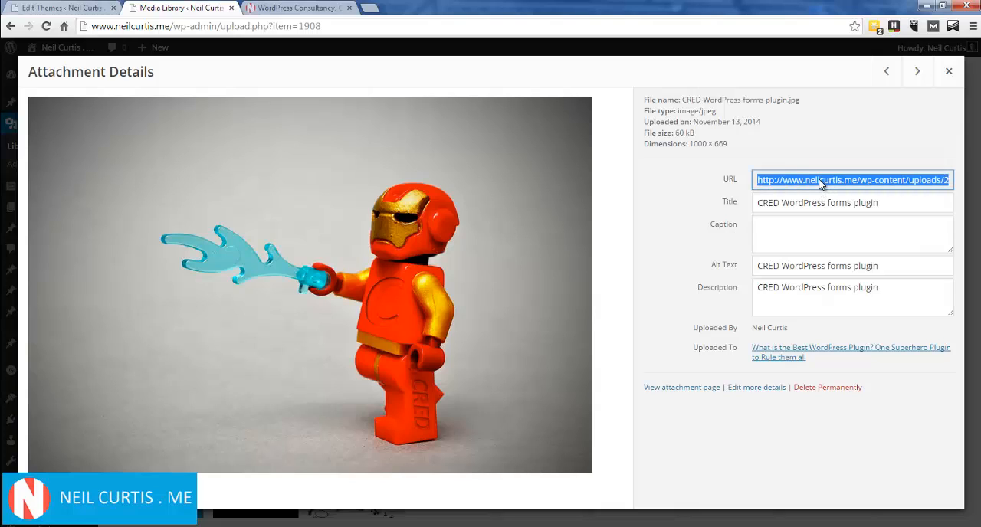
mouse_move(739, 281)
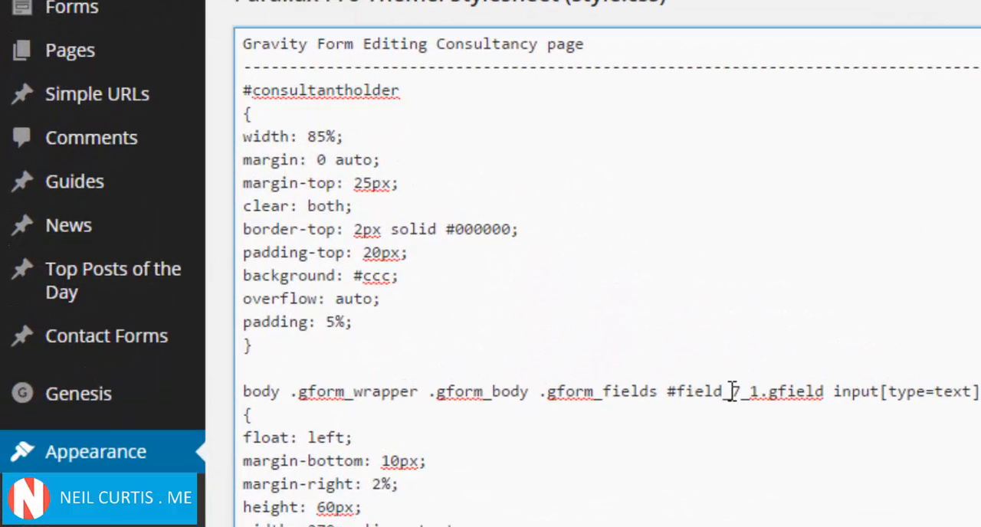
Append url( to begin the image reference after #ccc in the #consultantholder background rule.
text(url)
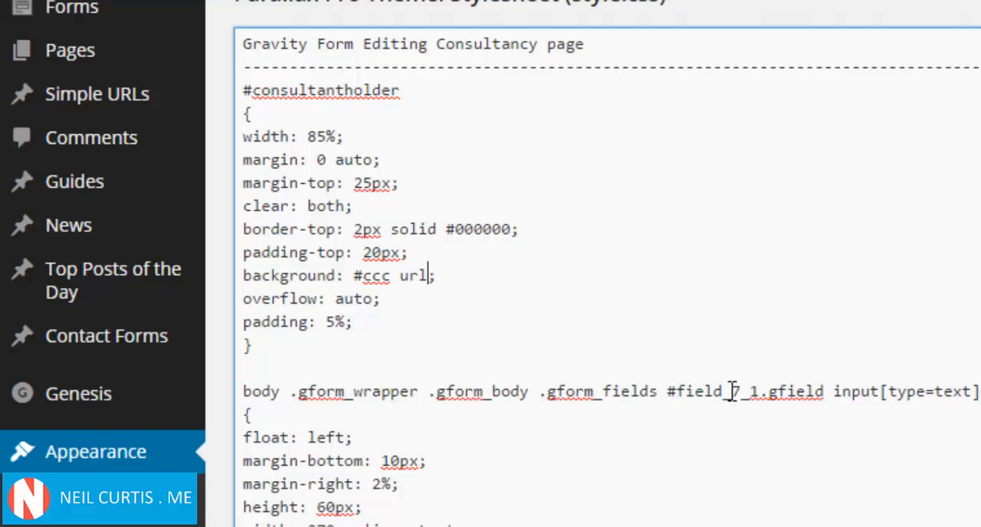
text(()
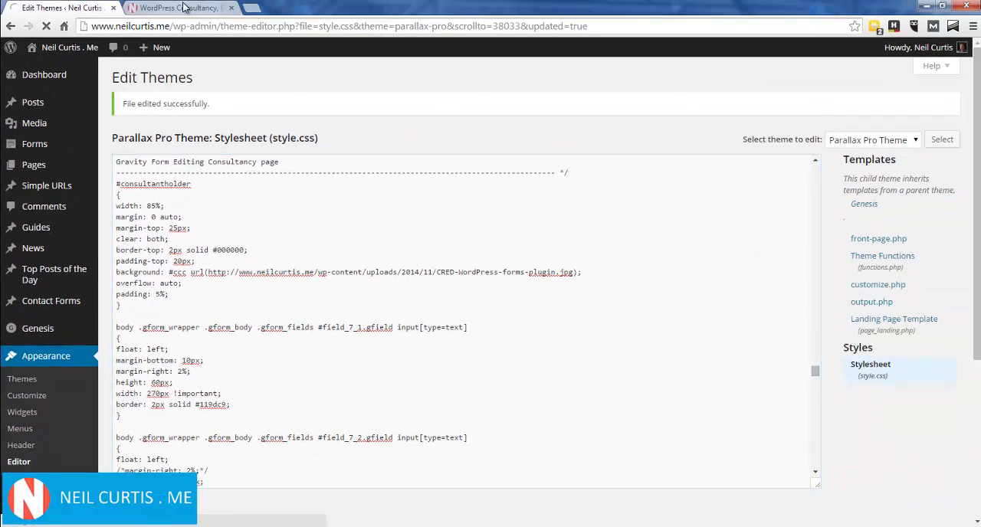
mouse_move(181, 8)
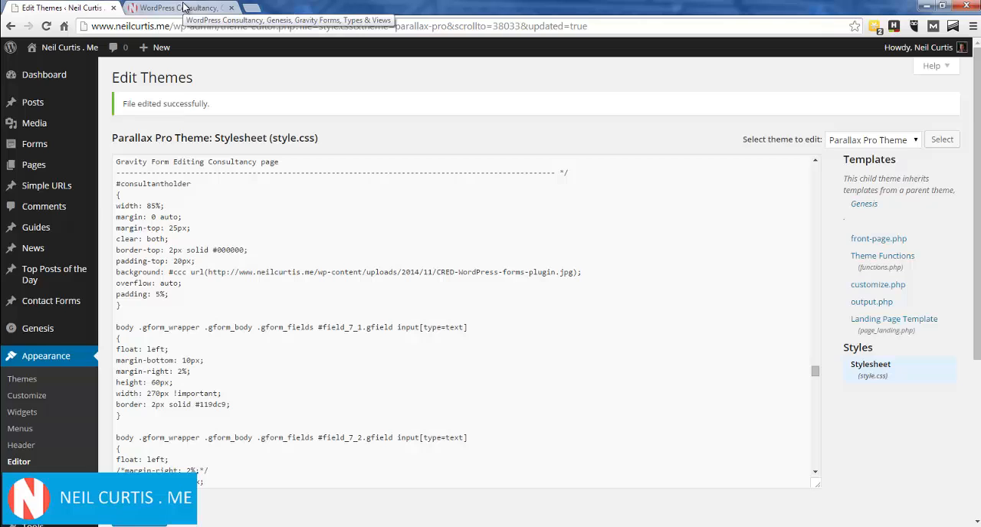
Reload the live consultancy page and scroll to the Get in touch form showing the Lego Iron Man background.
click(180, 7)
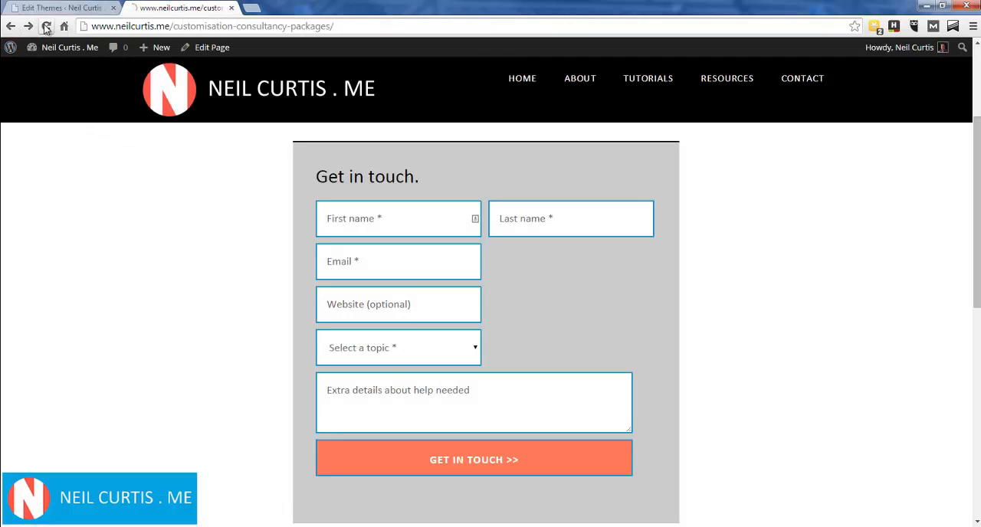
click(46, 26)
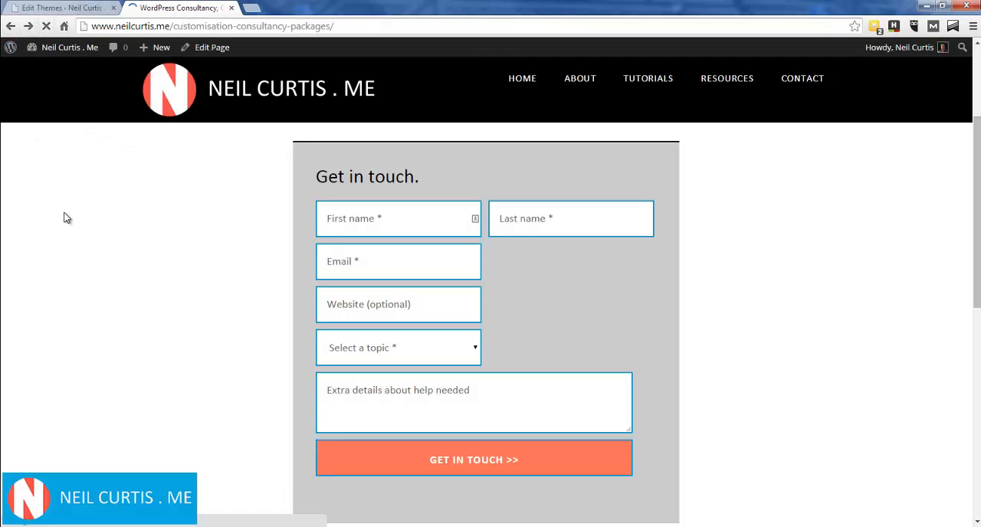
scroll(down, 3)
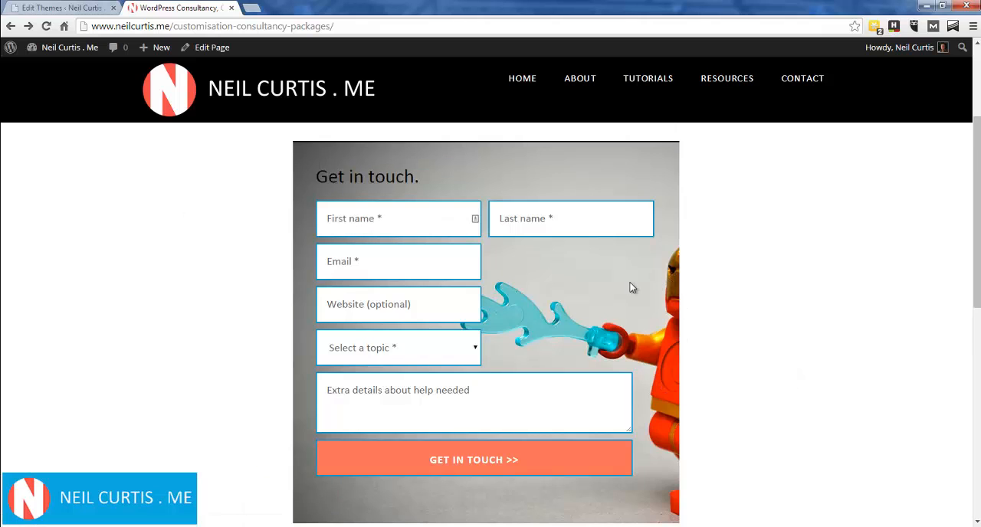
mouse_move(791, 356)
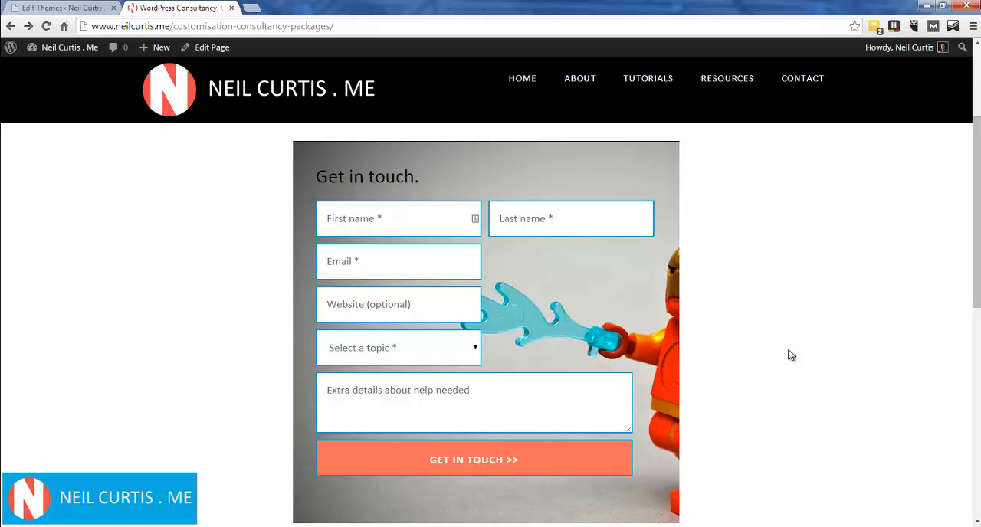
scroll(down, 3)
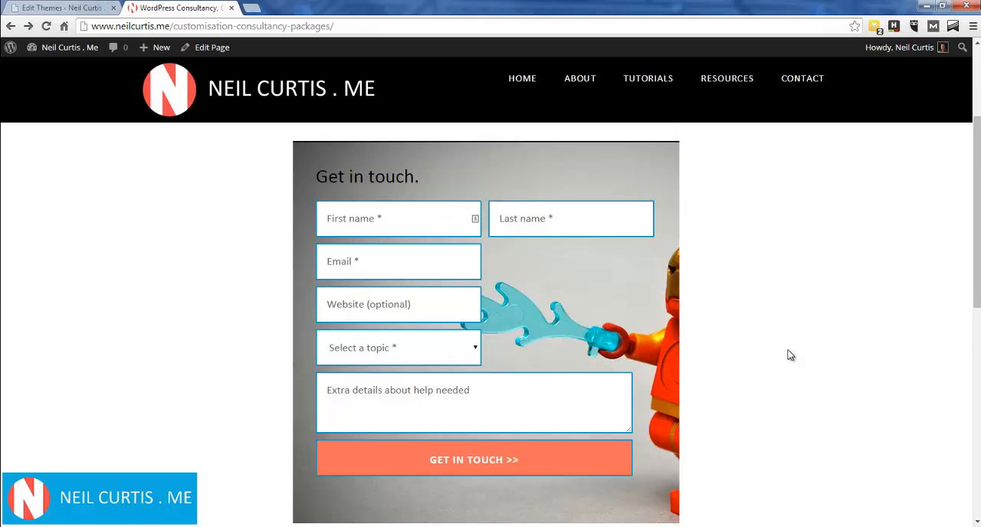
scroll(down, 3)
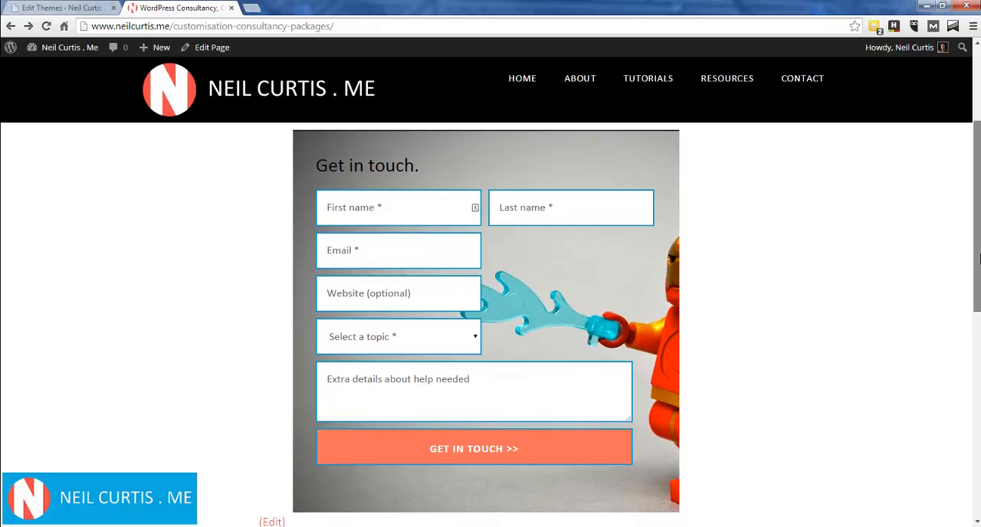
mouse_move(779, 349)
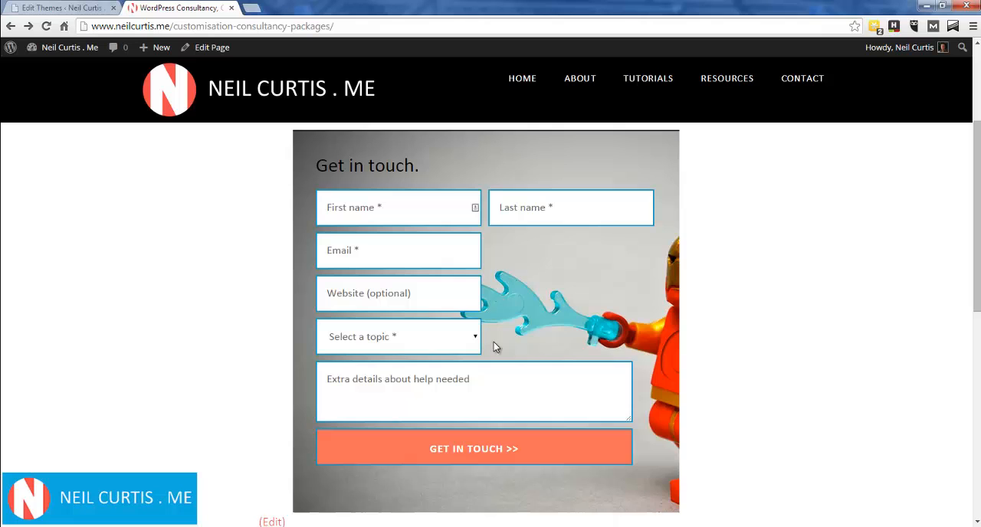
mouse_move(433, 413)
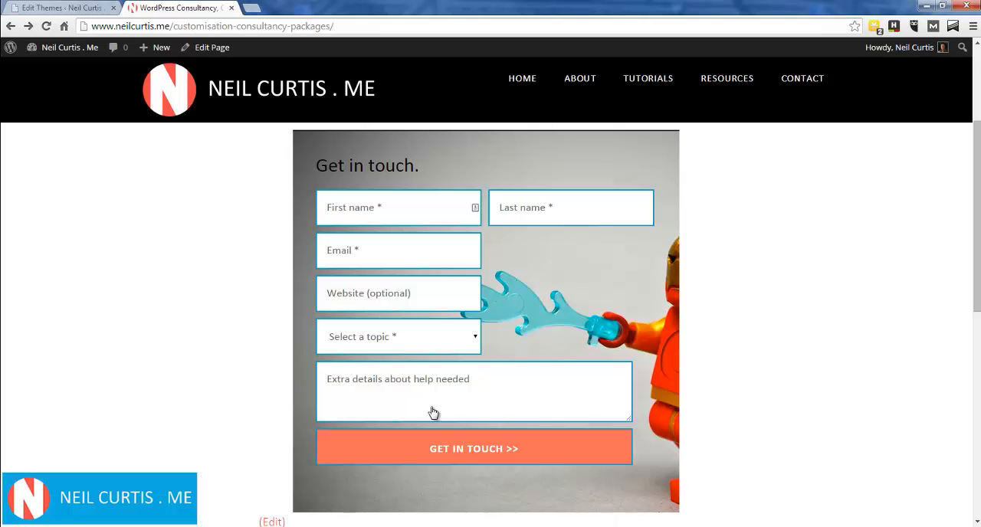
mouse_move(814, 365)
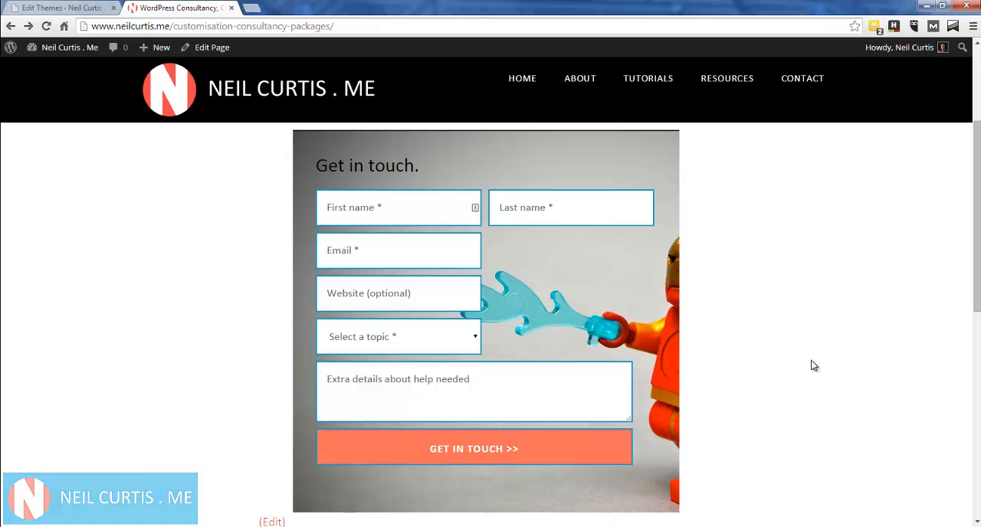